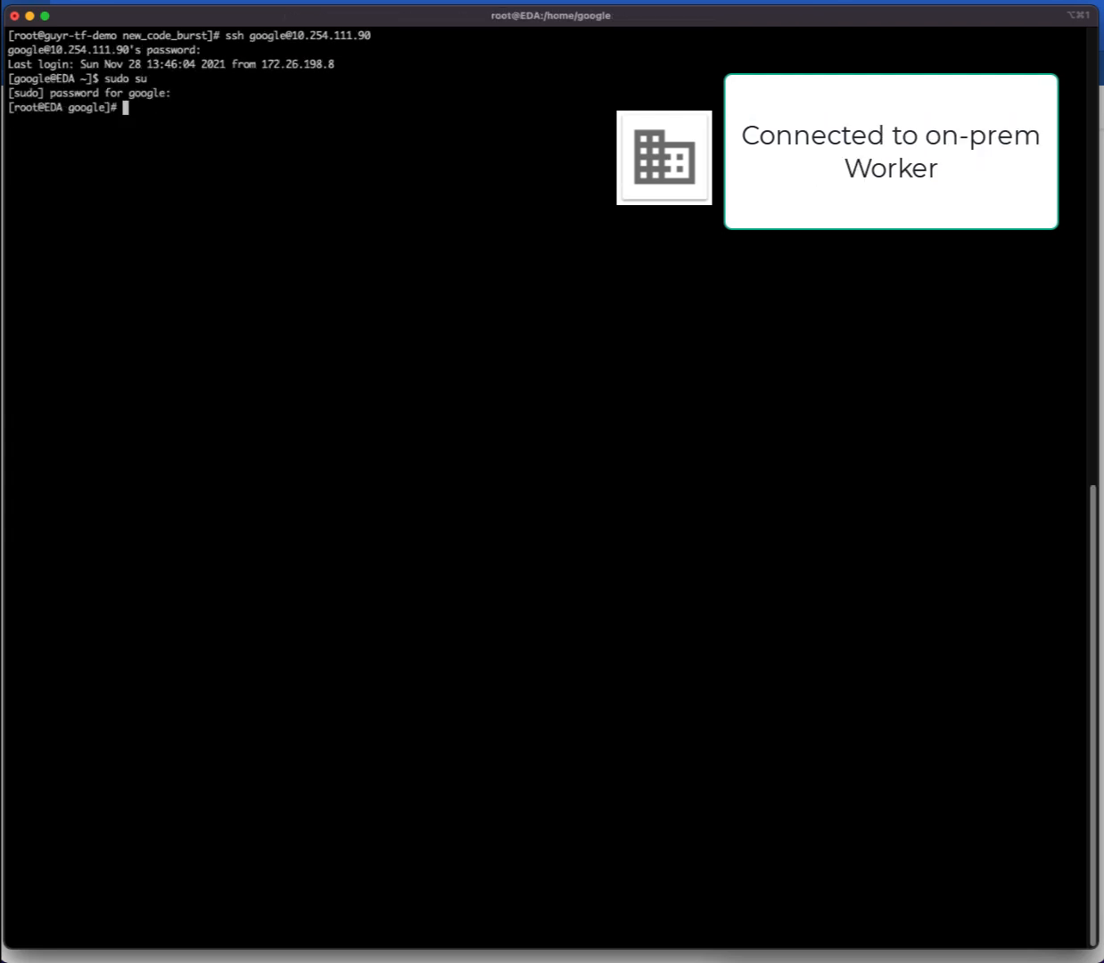
Check mounts, then download OpenPiton 19-10-23-r13 into /demotest/piton, extract it and list the files.
text(df -h)
text(cd piton)
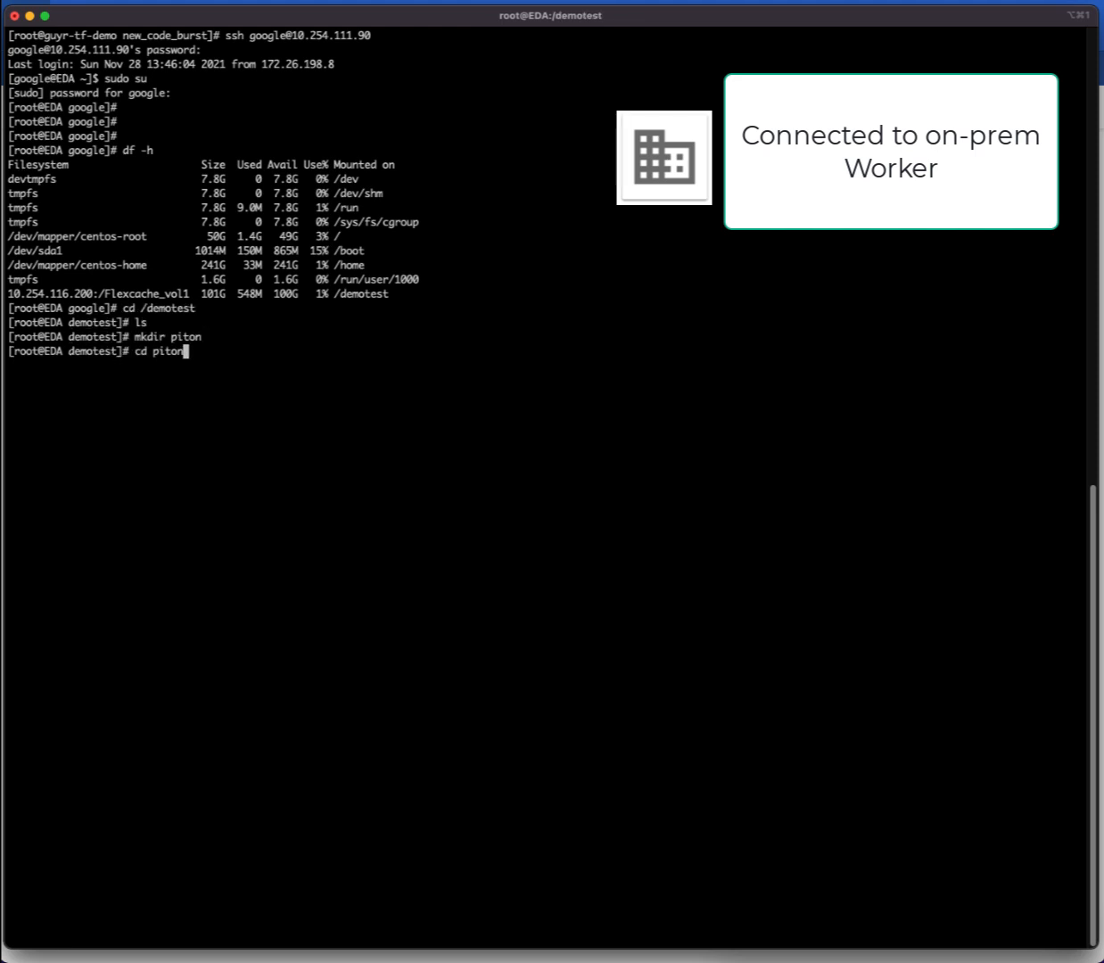
text(wget https://github.com/PrincetonUniversity/openpiton/archive/openpiton-19-10-23-r13.tar.gz)
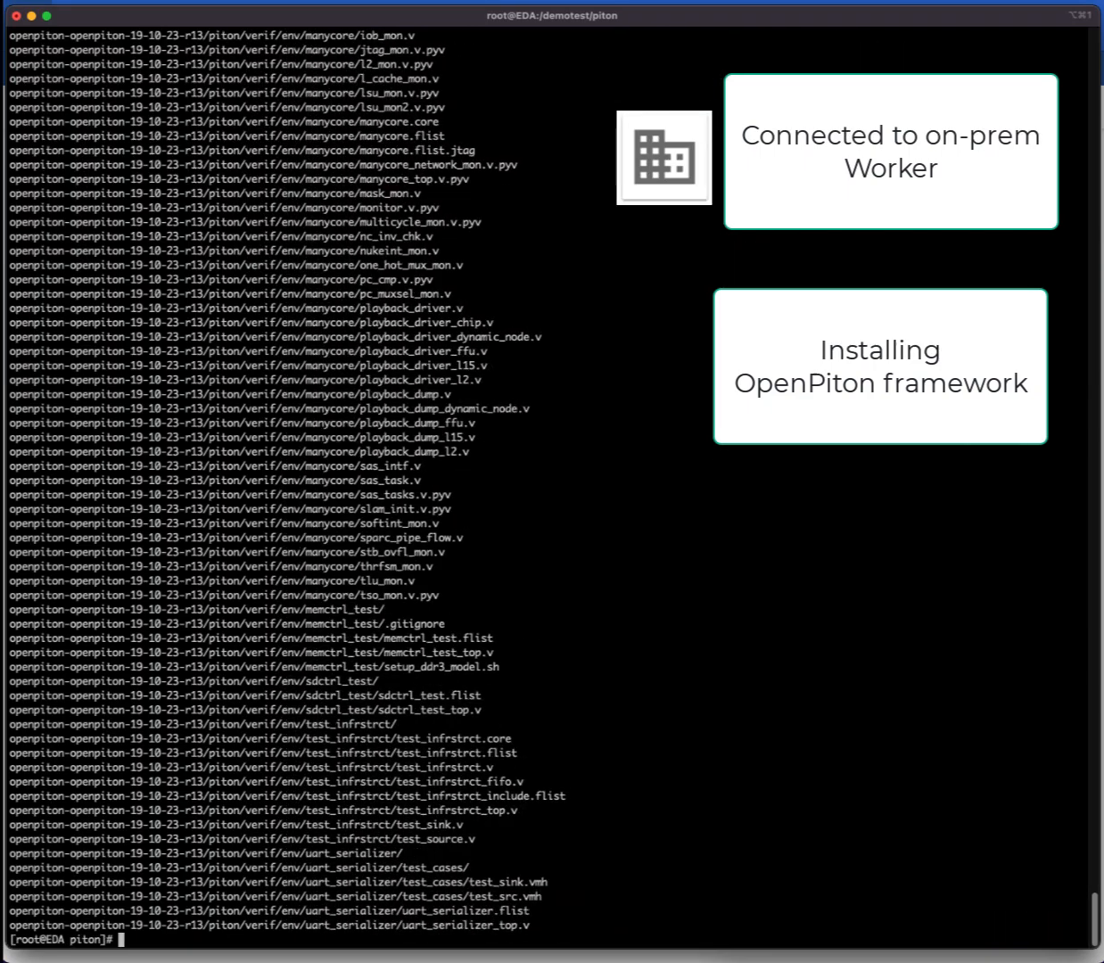
text(ls -ltr)
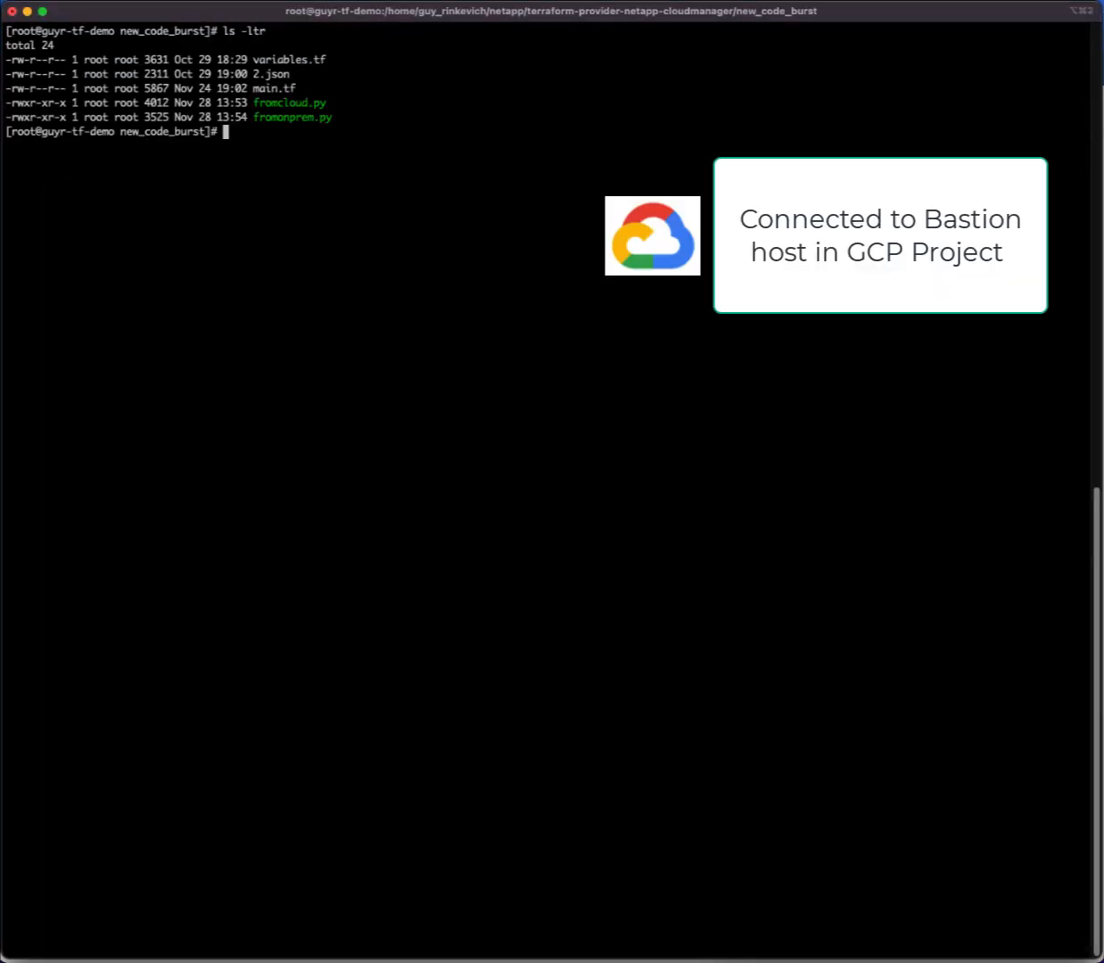
Run terraform init and plan, then apply with 'yes' to create the connector, burstcvo1 and burstcvo2.
text(terraform)
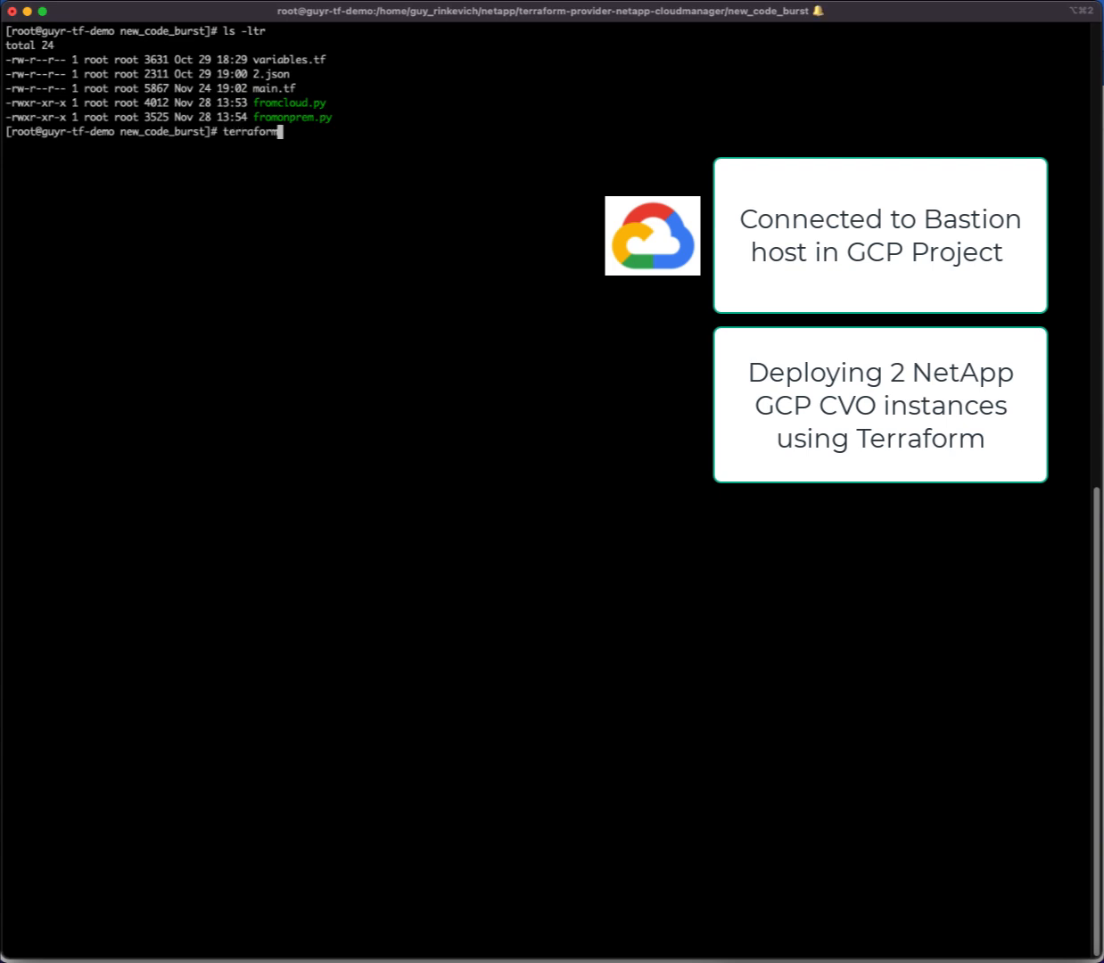
text(init)
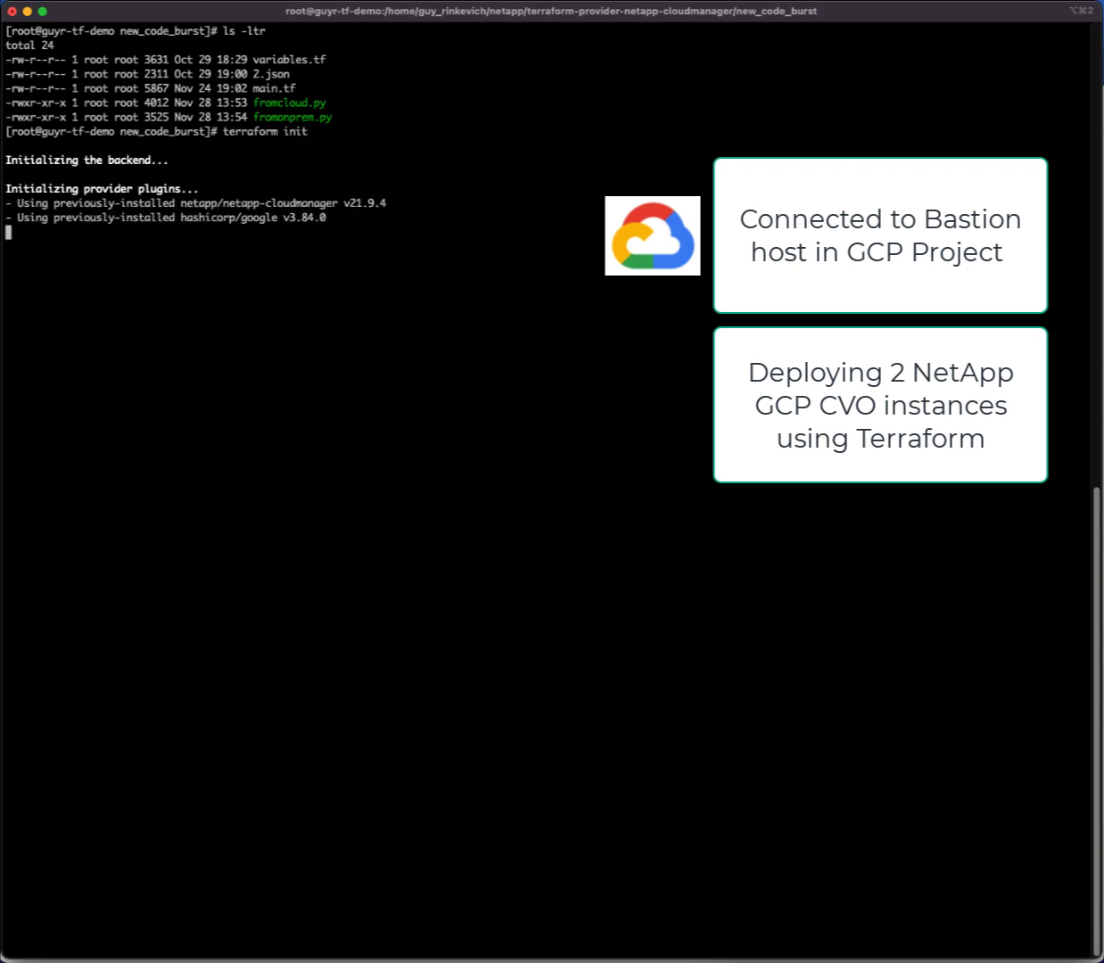
text(terraform)
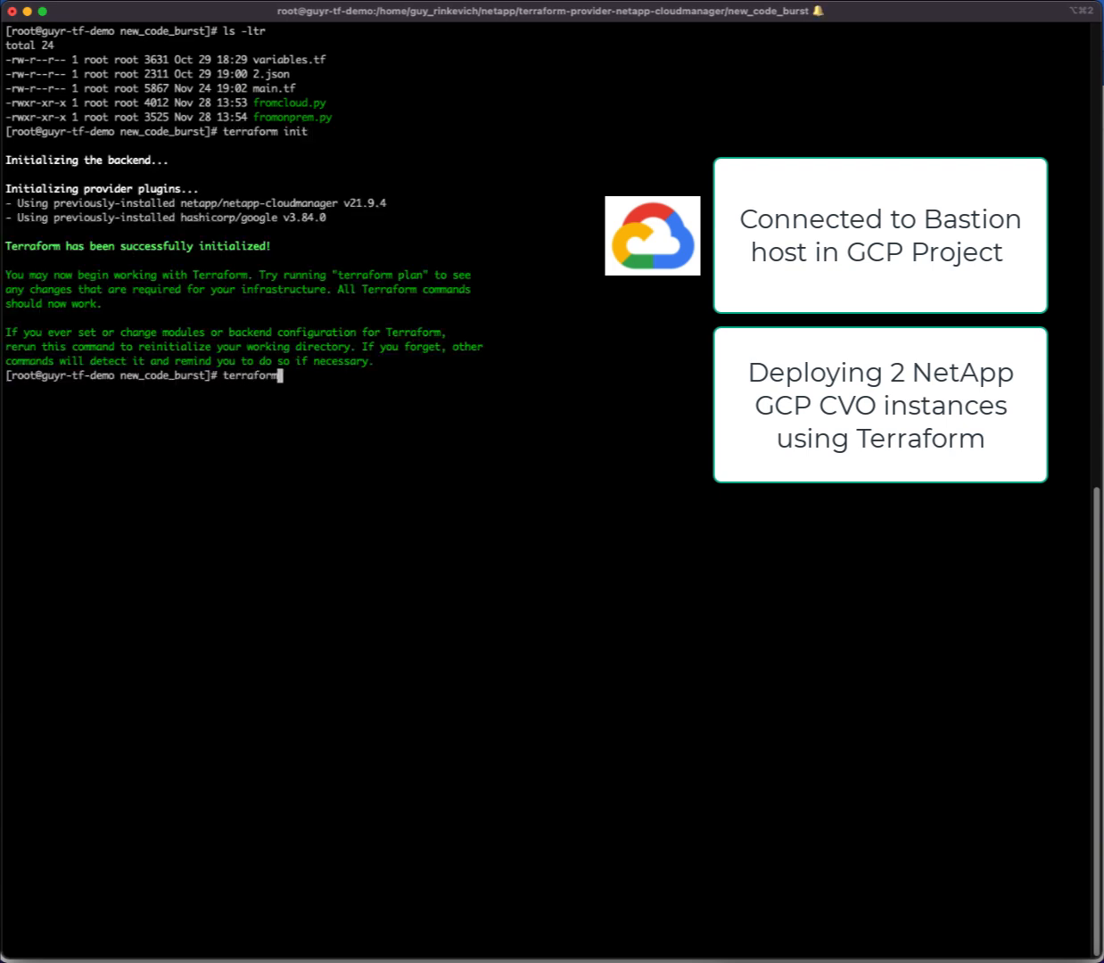
text(plan)
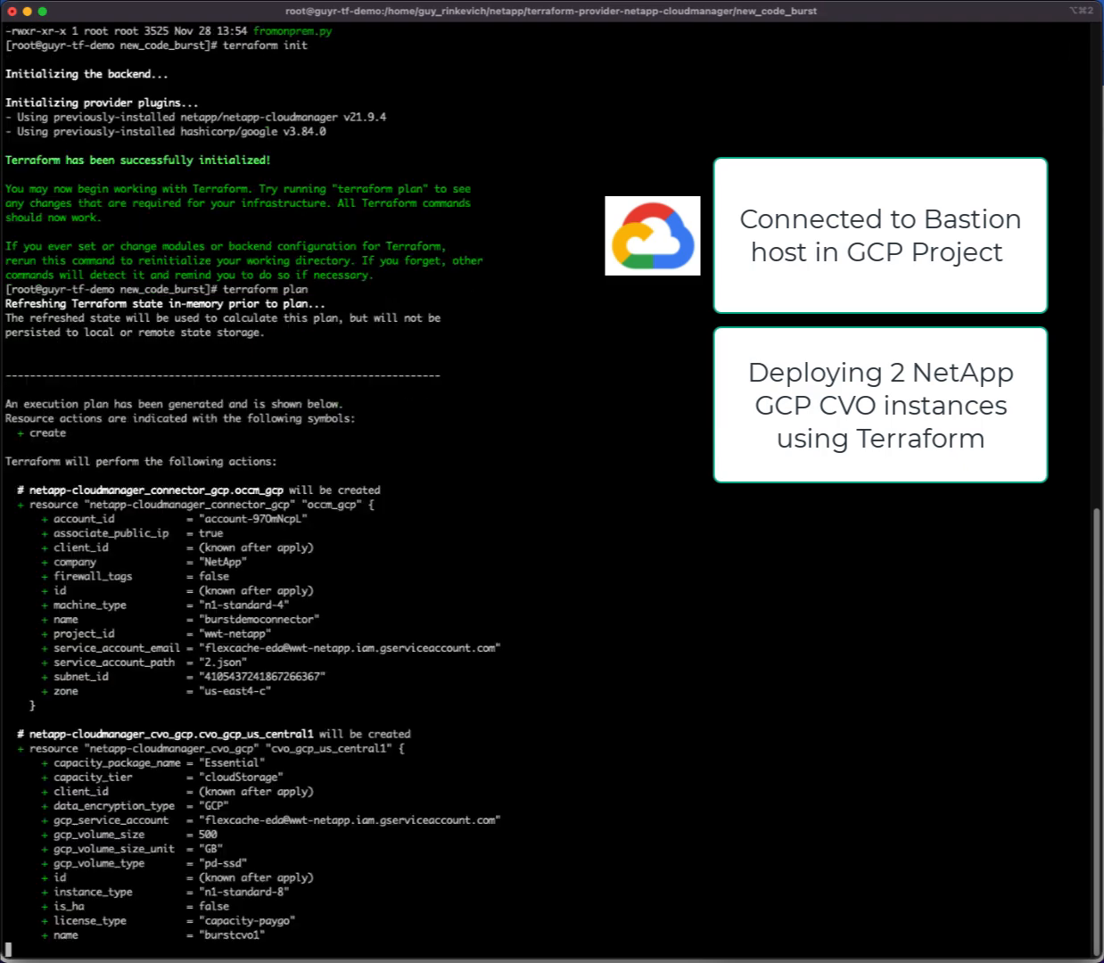
text(terraform ap)
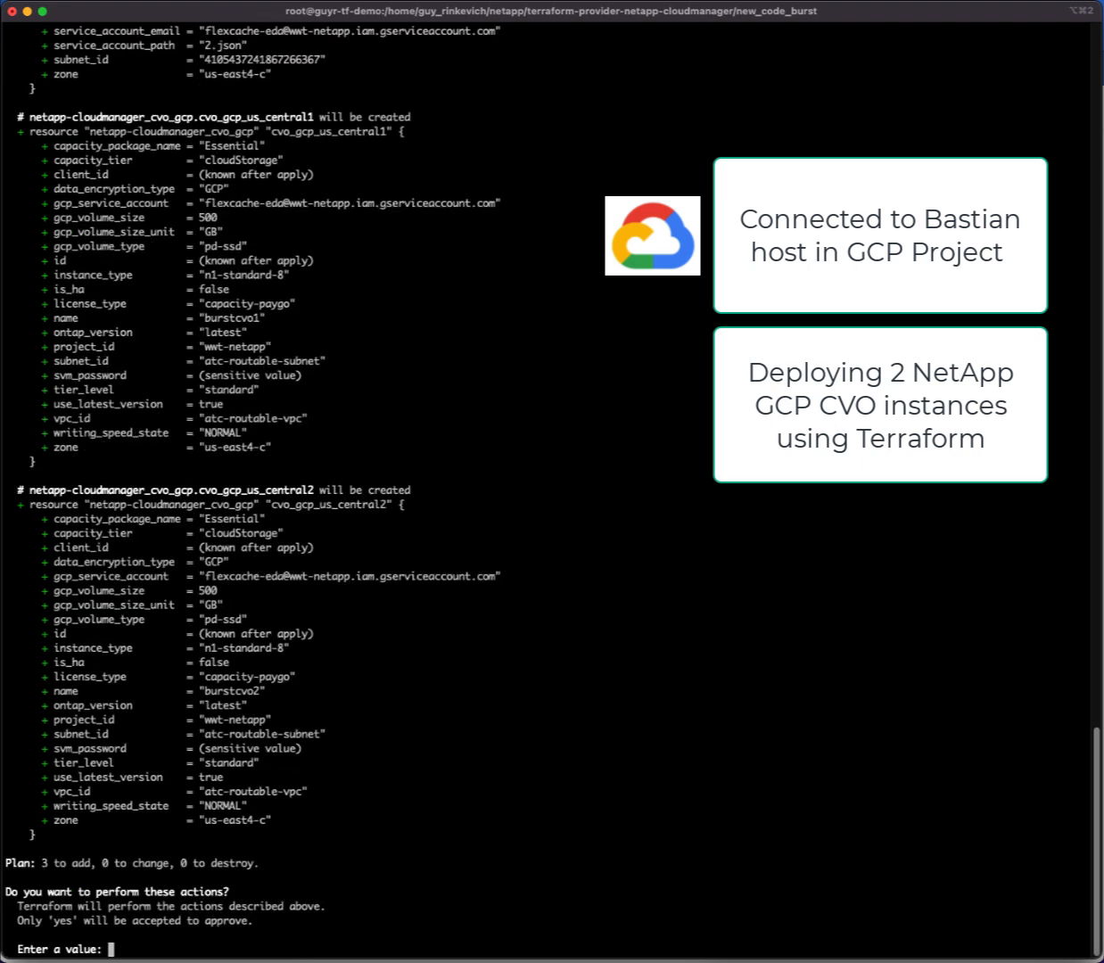
text(yes)
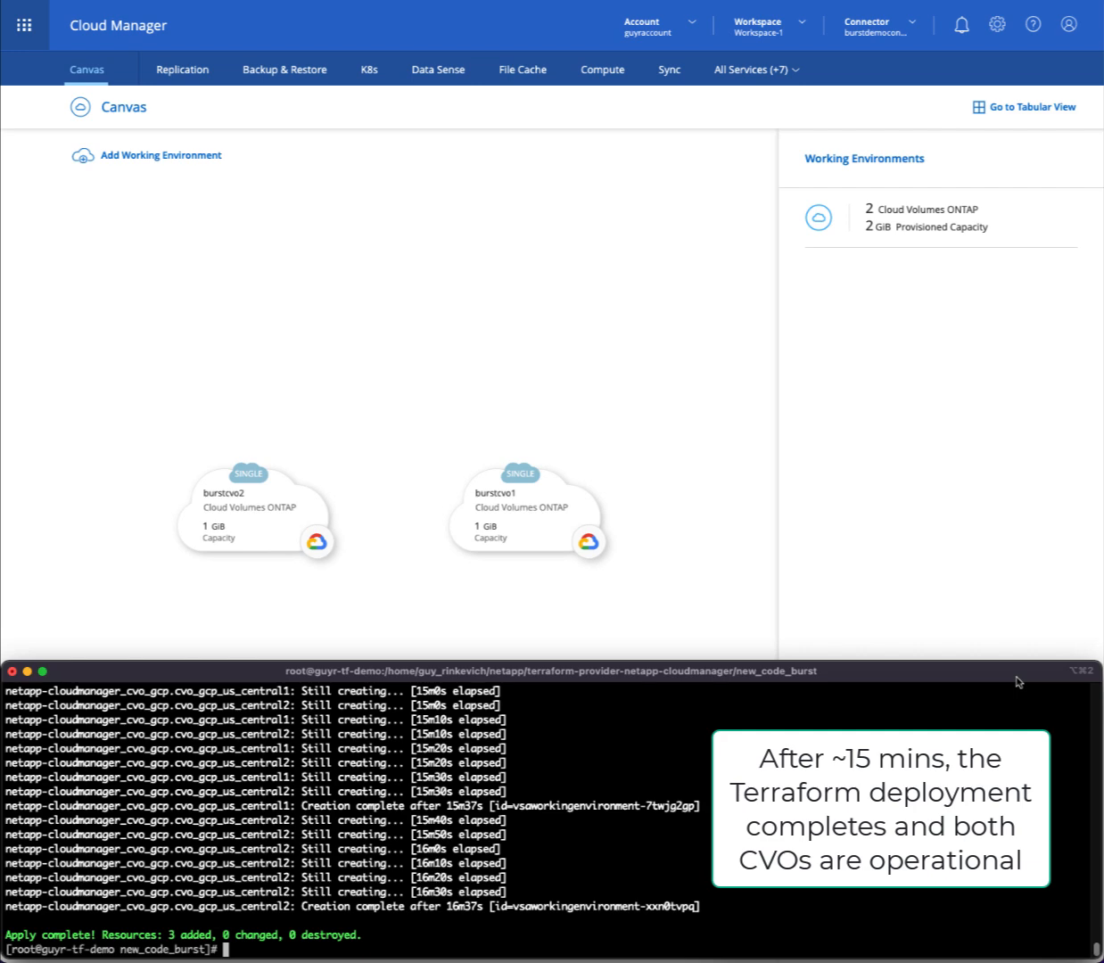
mouse_move(569, 541)
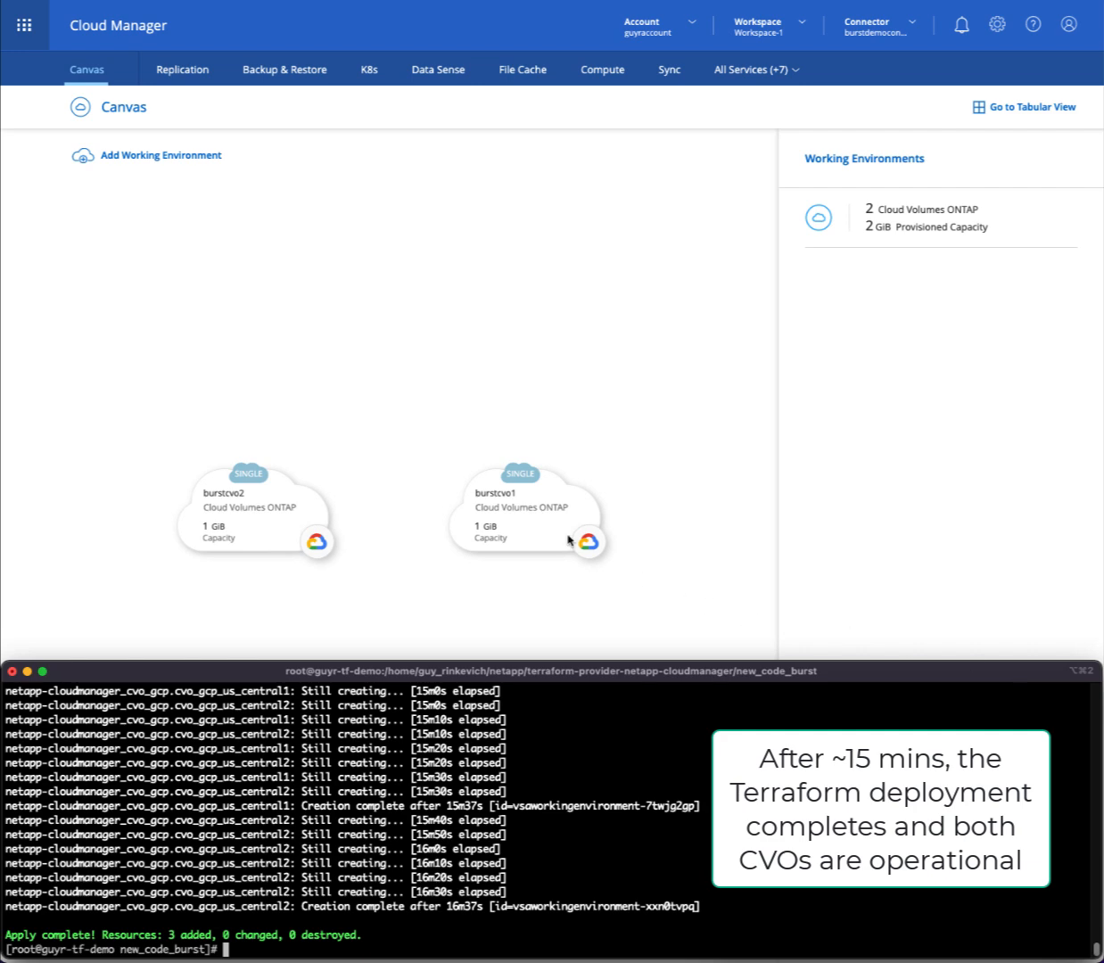
Check the burstcvo1 and burstcvo2 tiles on the Cloud Manager Canvas.
click(528, 513)
text(ls -l)
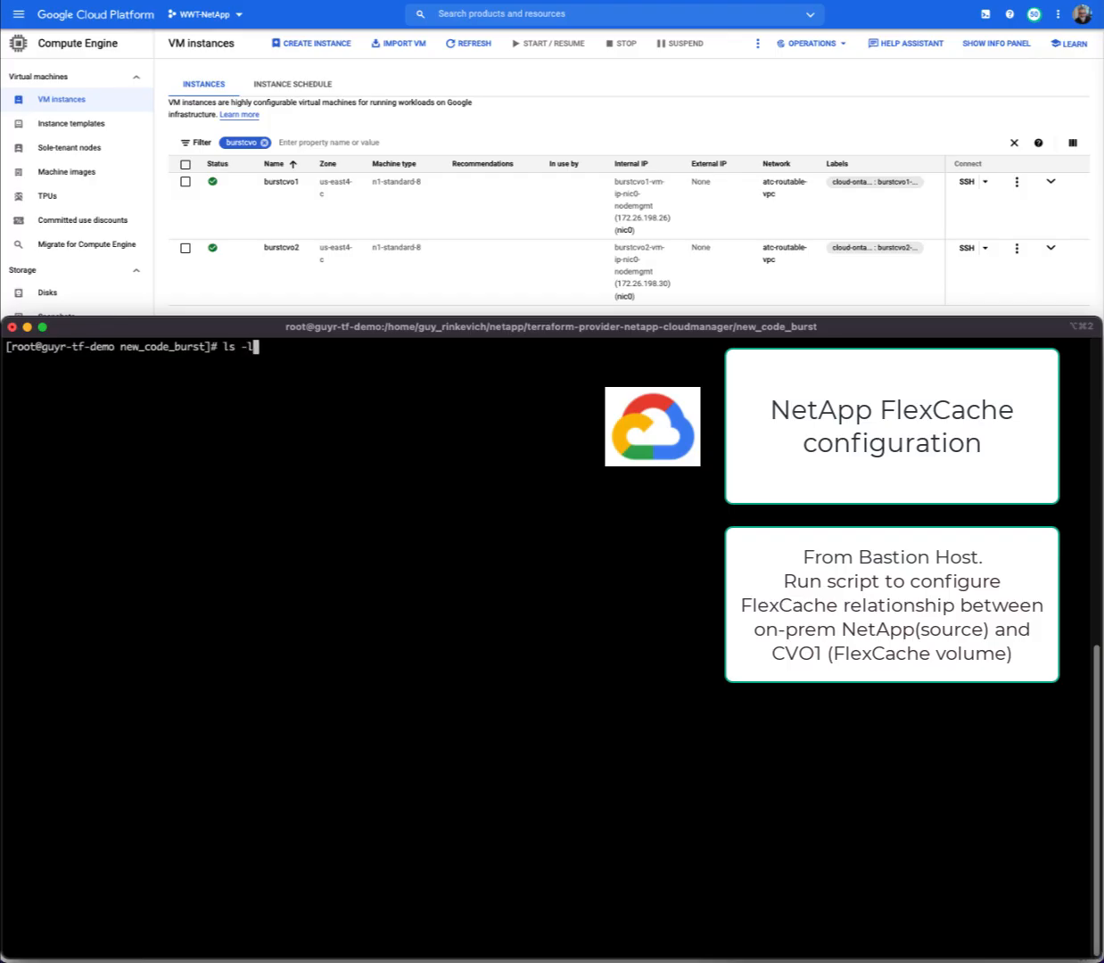
Edit and run fromonprem.py, then set the CVO2 and on-prem cluster variables in fromcloud.py.
text(vim fromonprem.py)
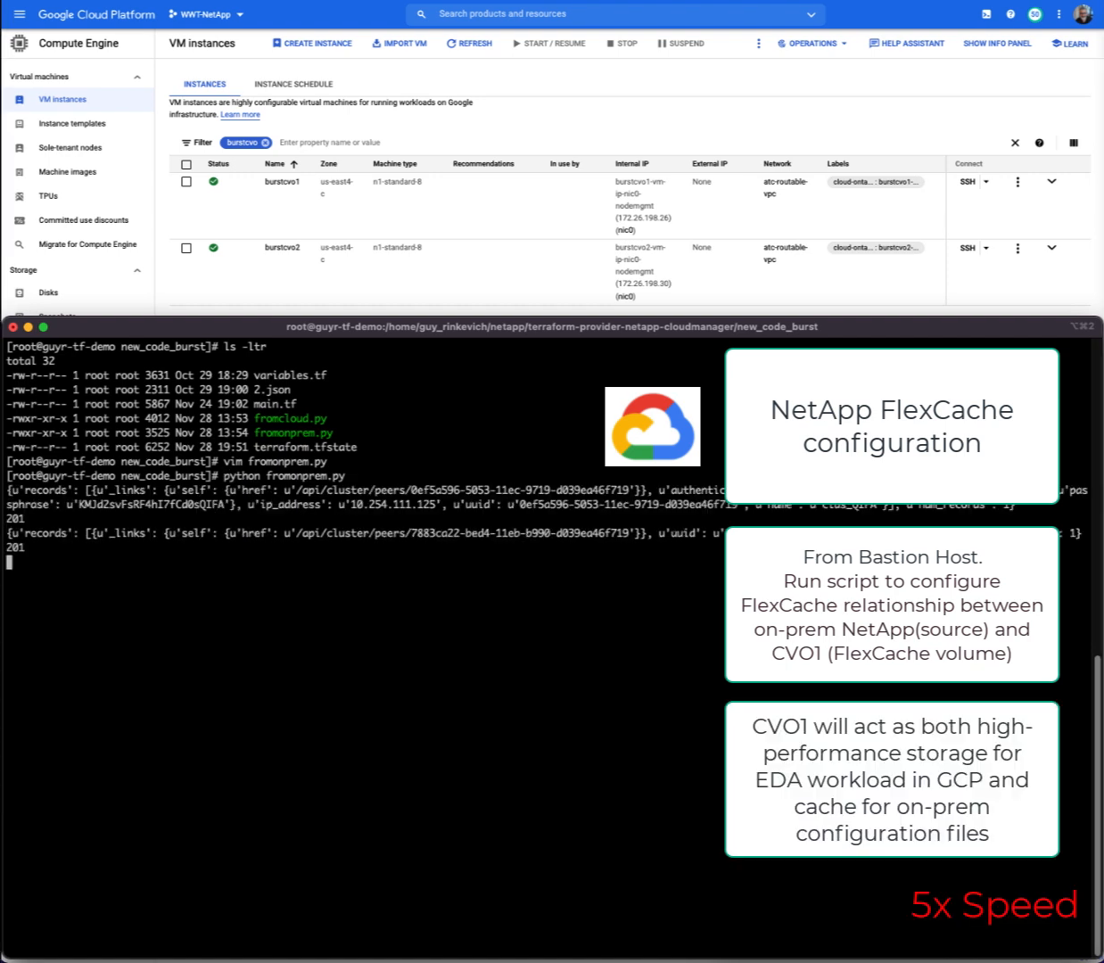
key(Return)
text(ls)
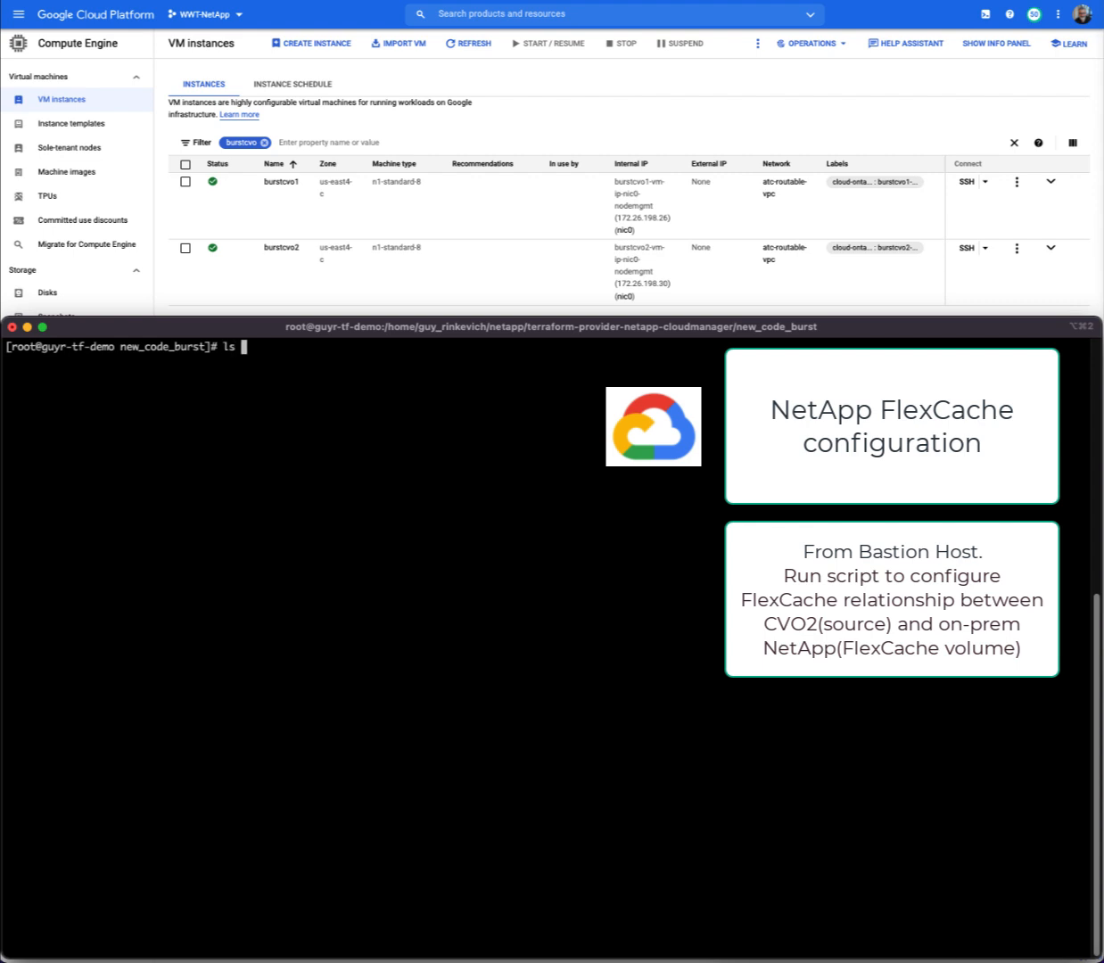
text(vim fromcloud.py)
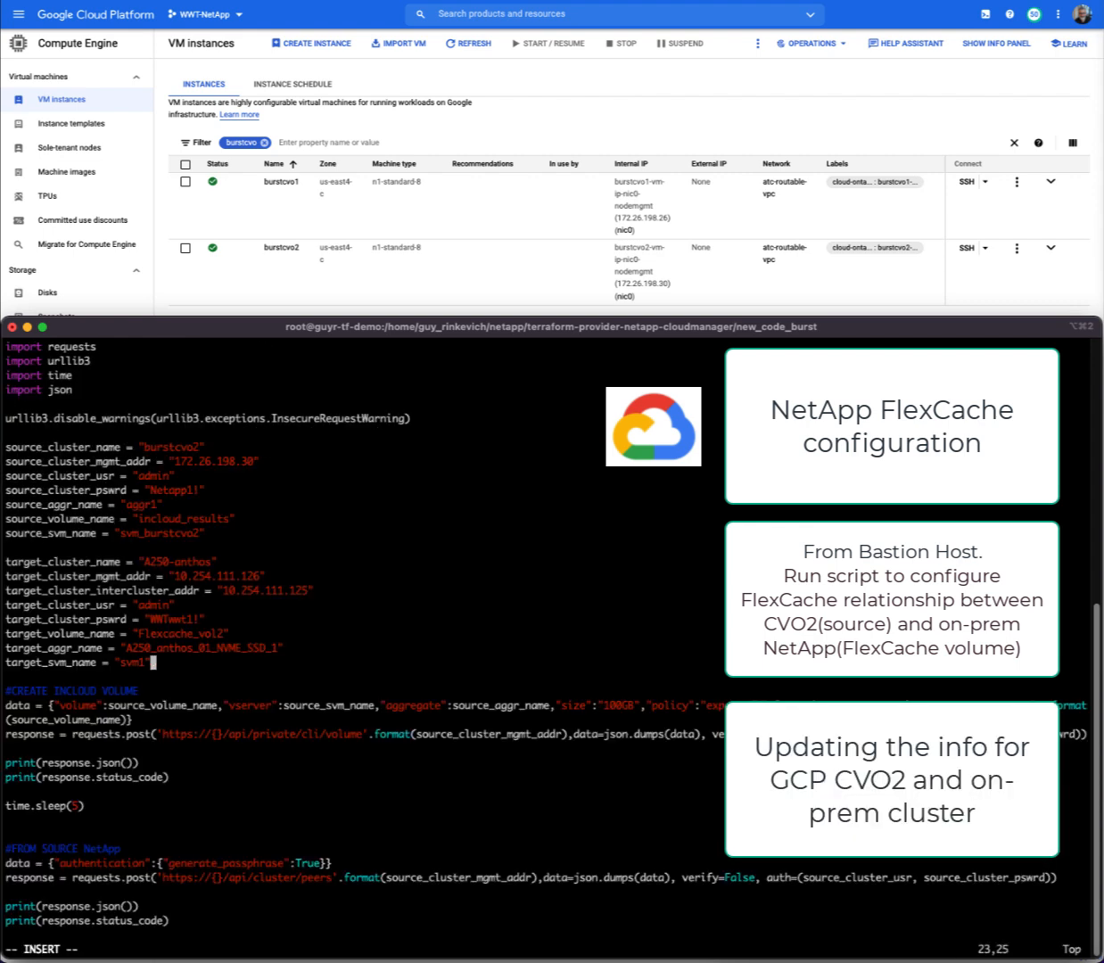
text(:wq!)
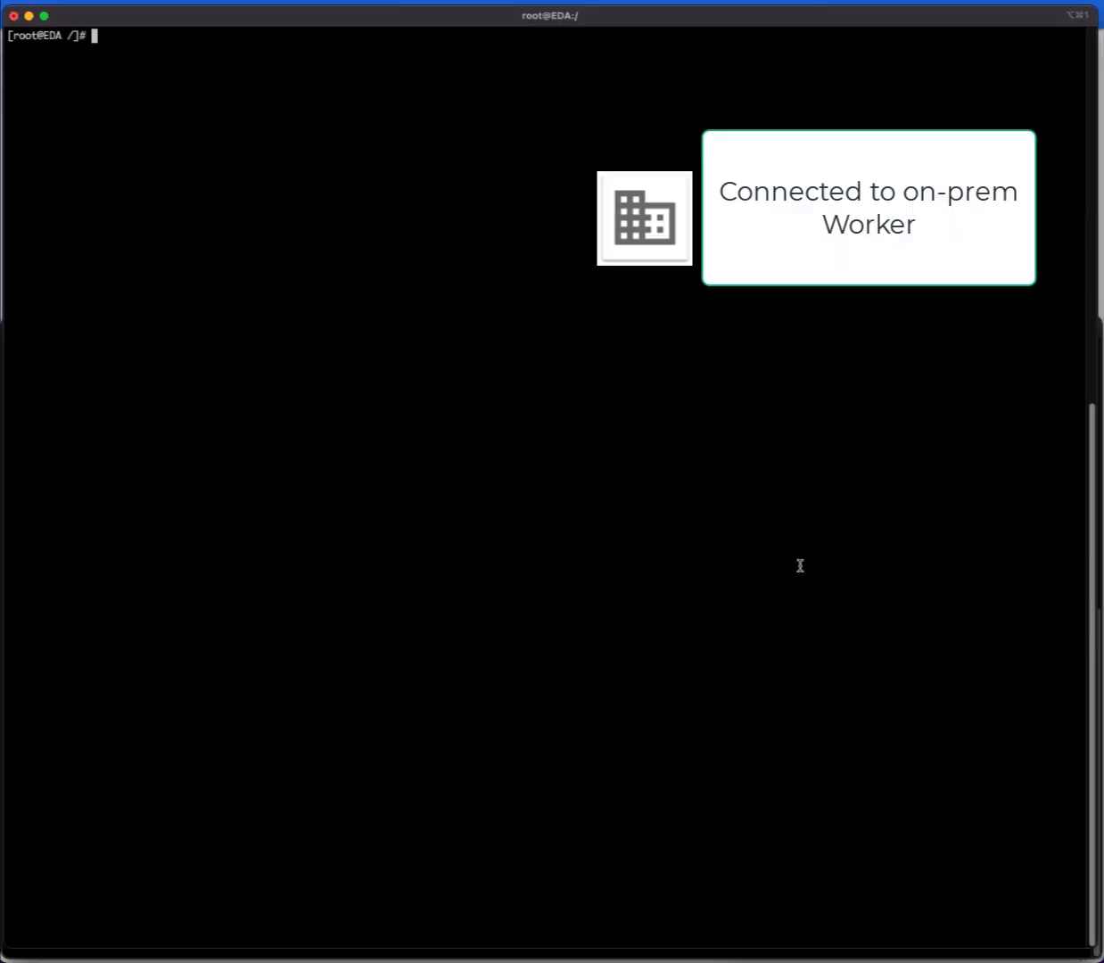
Check mounts and mount 10.254.116.200:/Flexcache_vol2 on a newly created /results directory.
text(df -h)
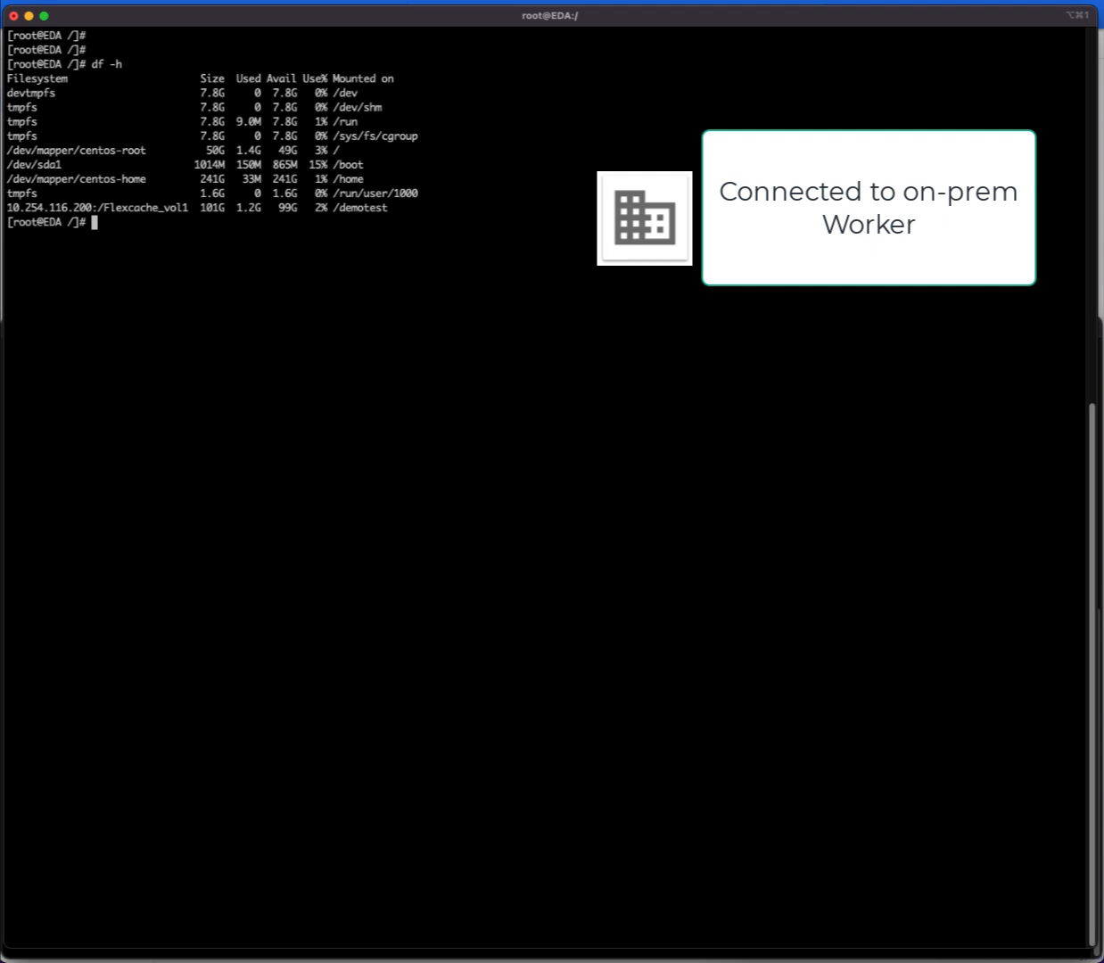
text(mkdir /results)
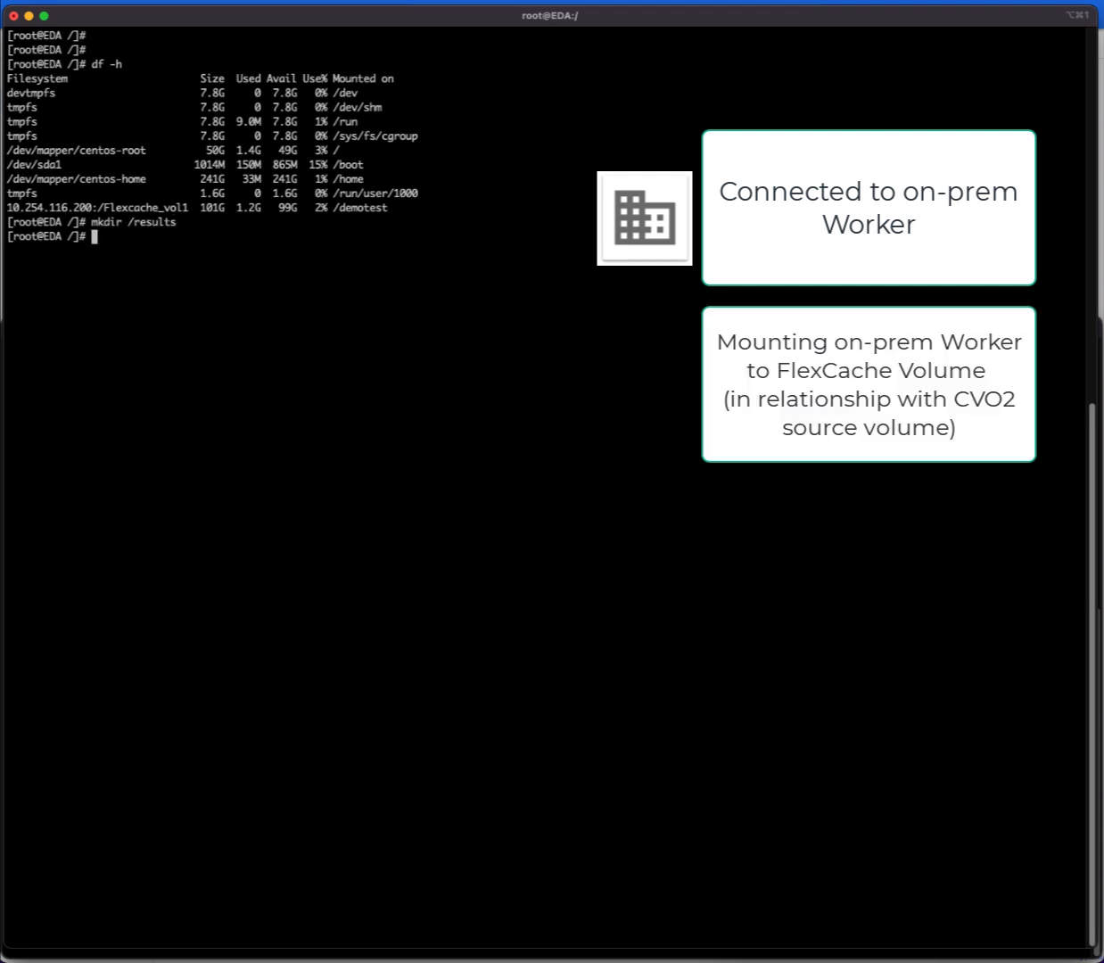
text(mount 10.254.116.200:/Flexcache_vol2 /results)
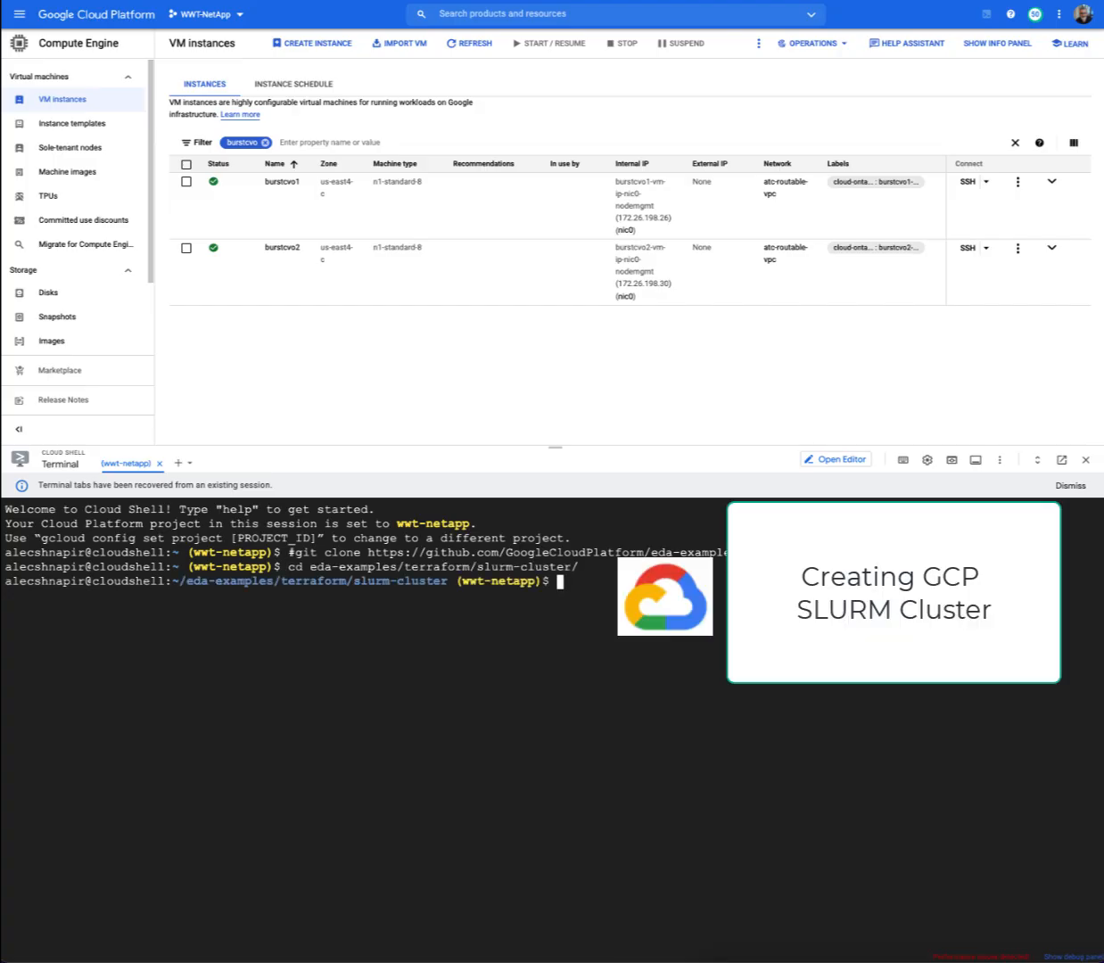
Edit the network_storage mounts in the slurm-cluster tfvars file.
text(ls -ltr)
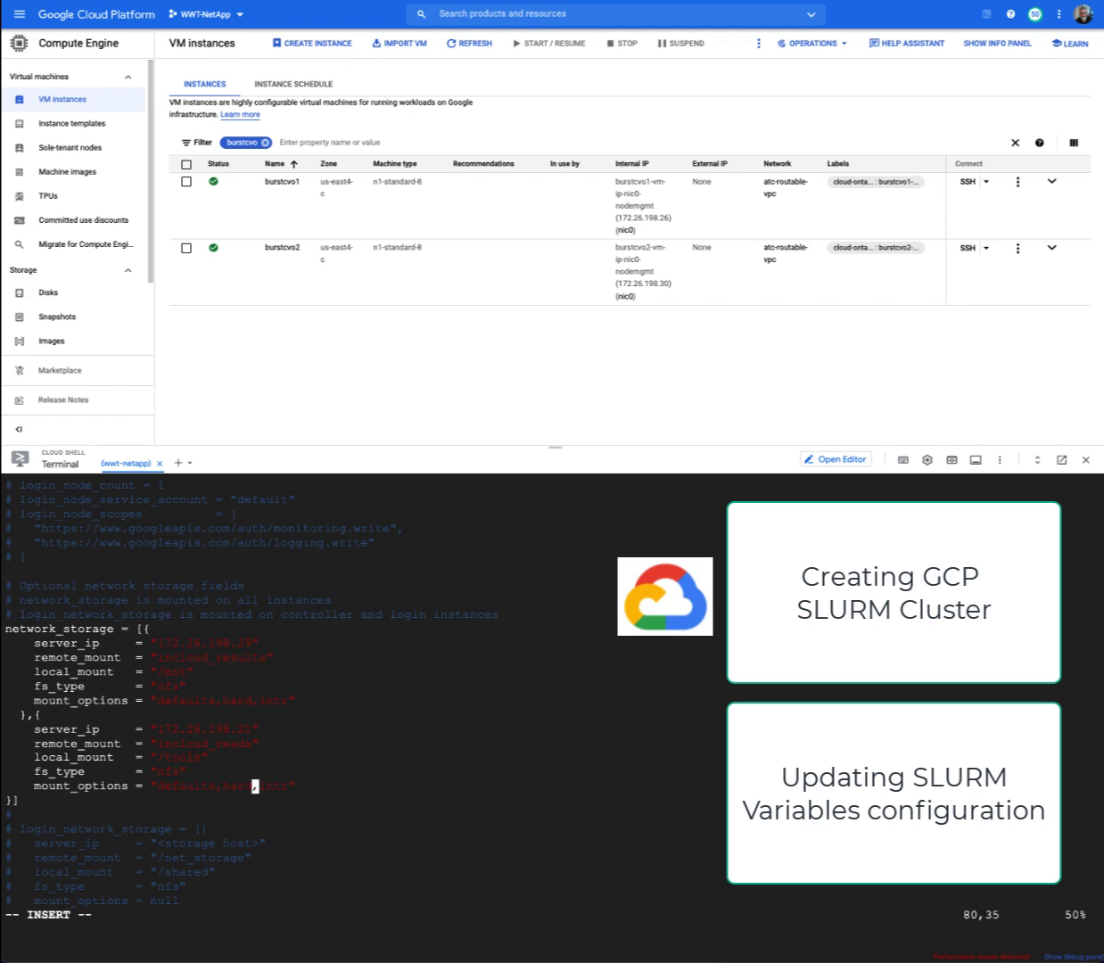
text(:wq!)
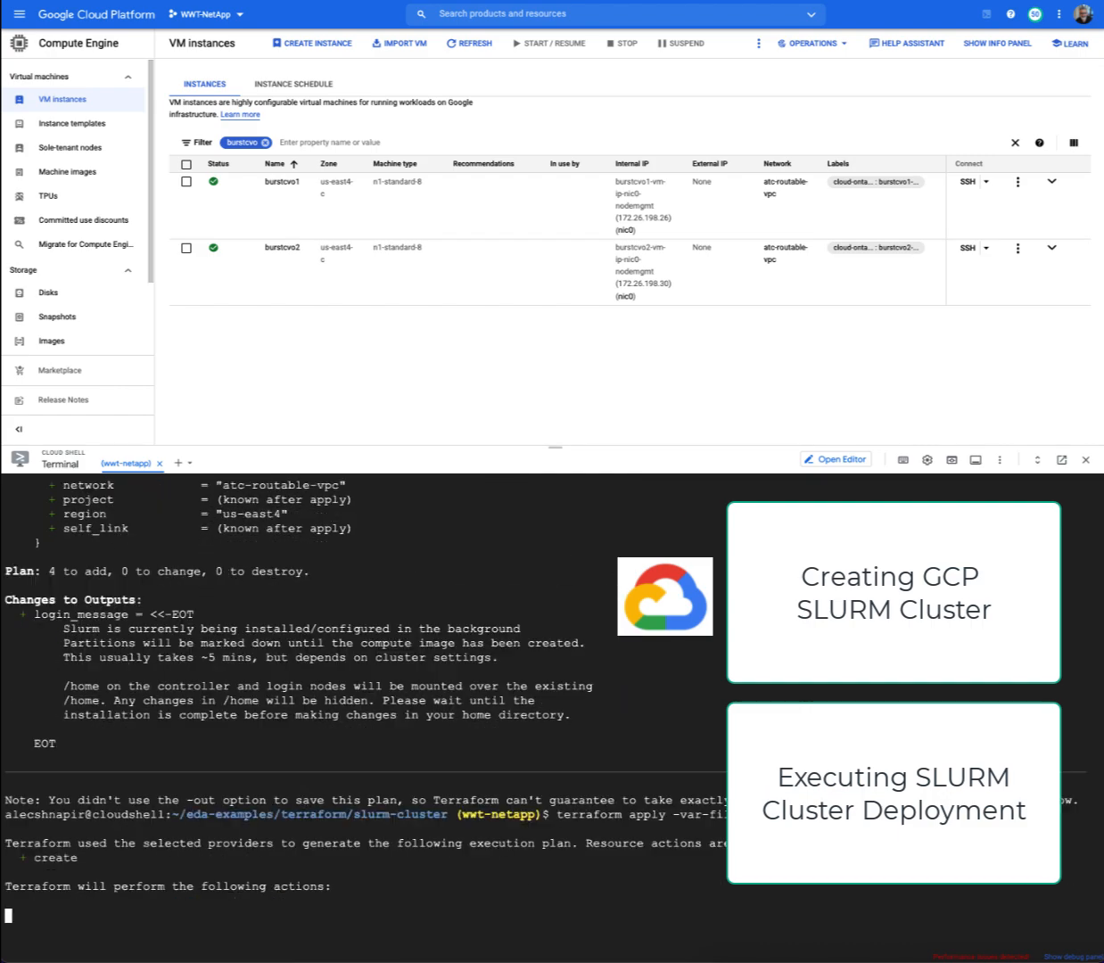
scroll(down, 3)
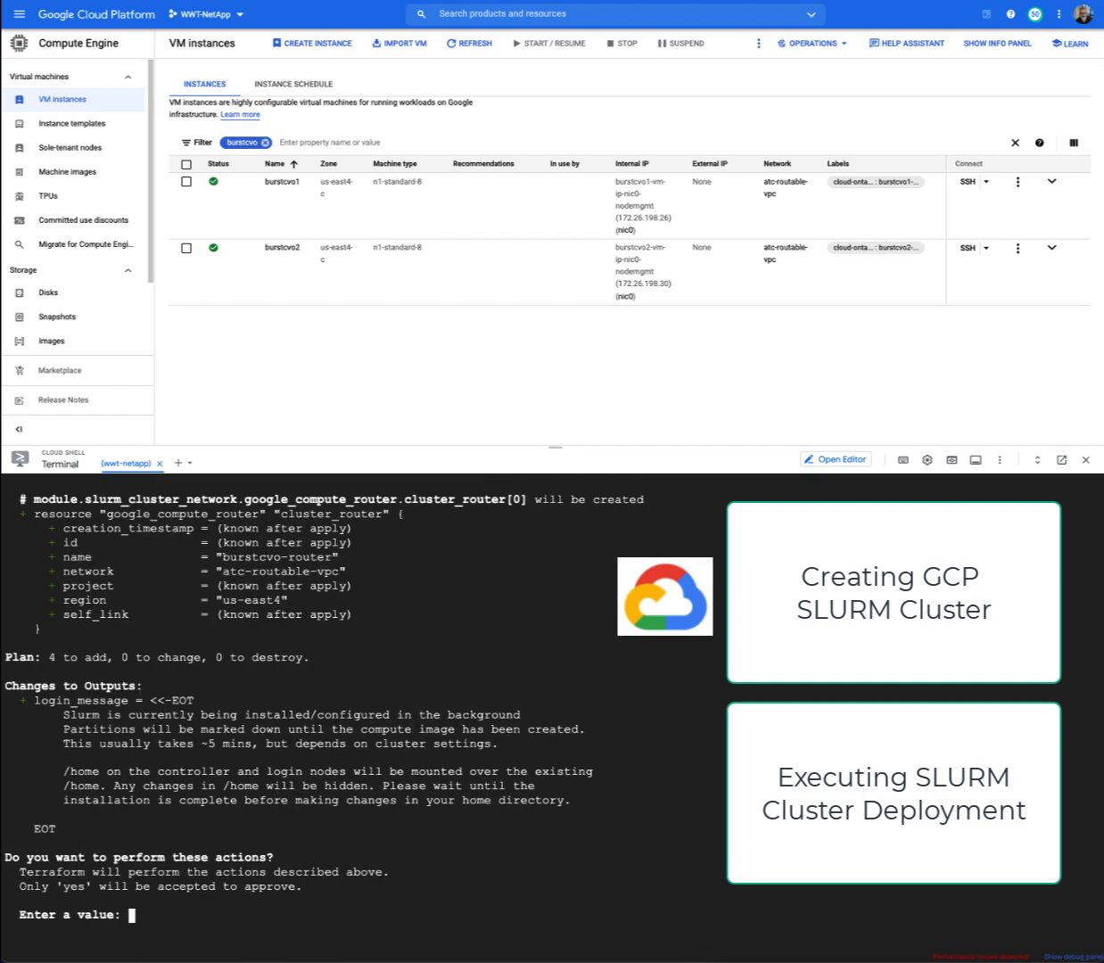
Apply Terraform with 'yes' to deploy the SLURM controller, login and compute VMs, then refresh instances.
text(yes)
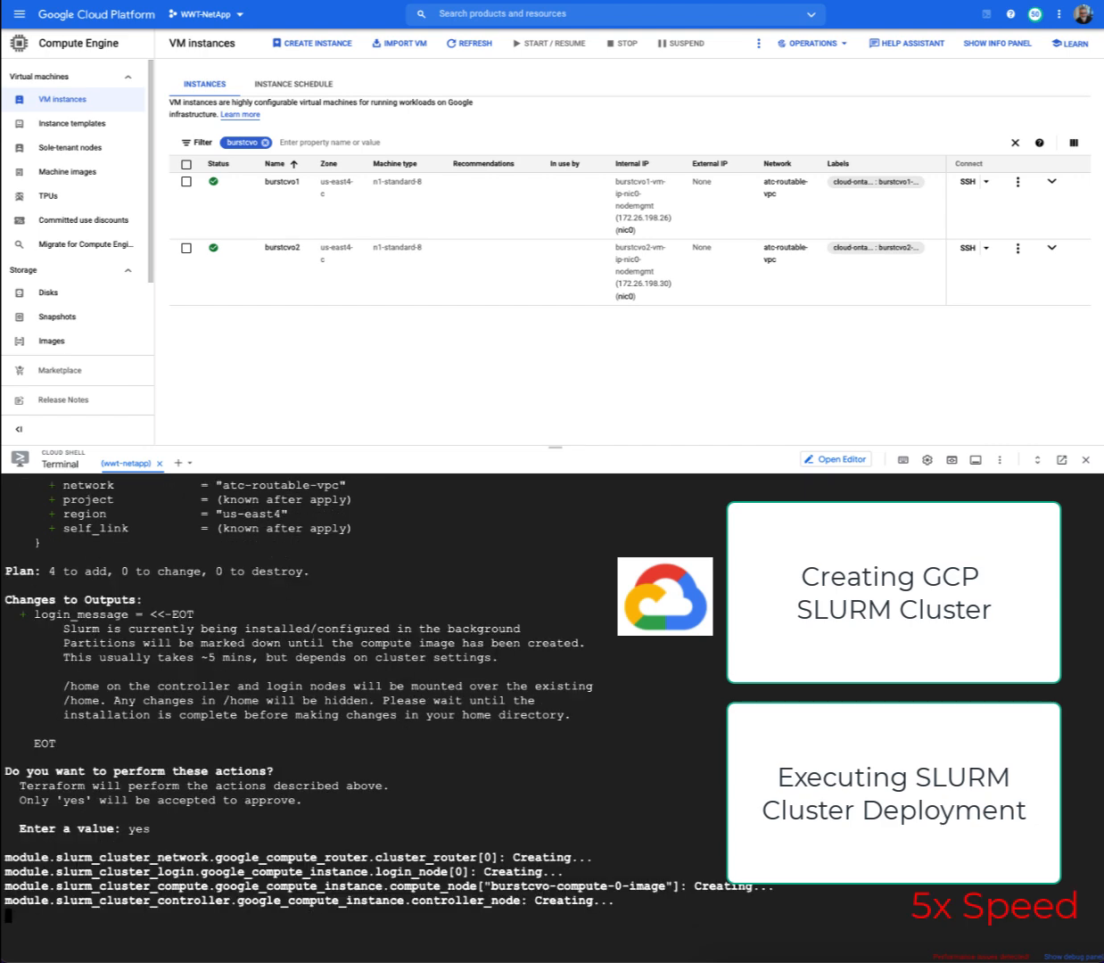
scroll(down, 3)
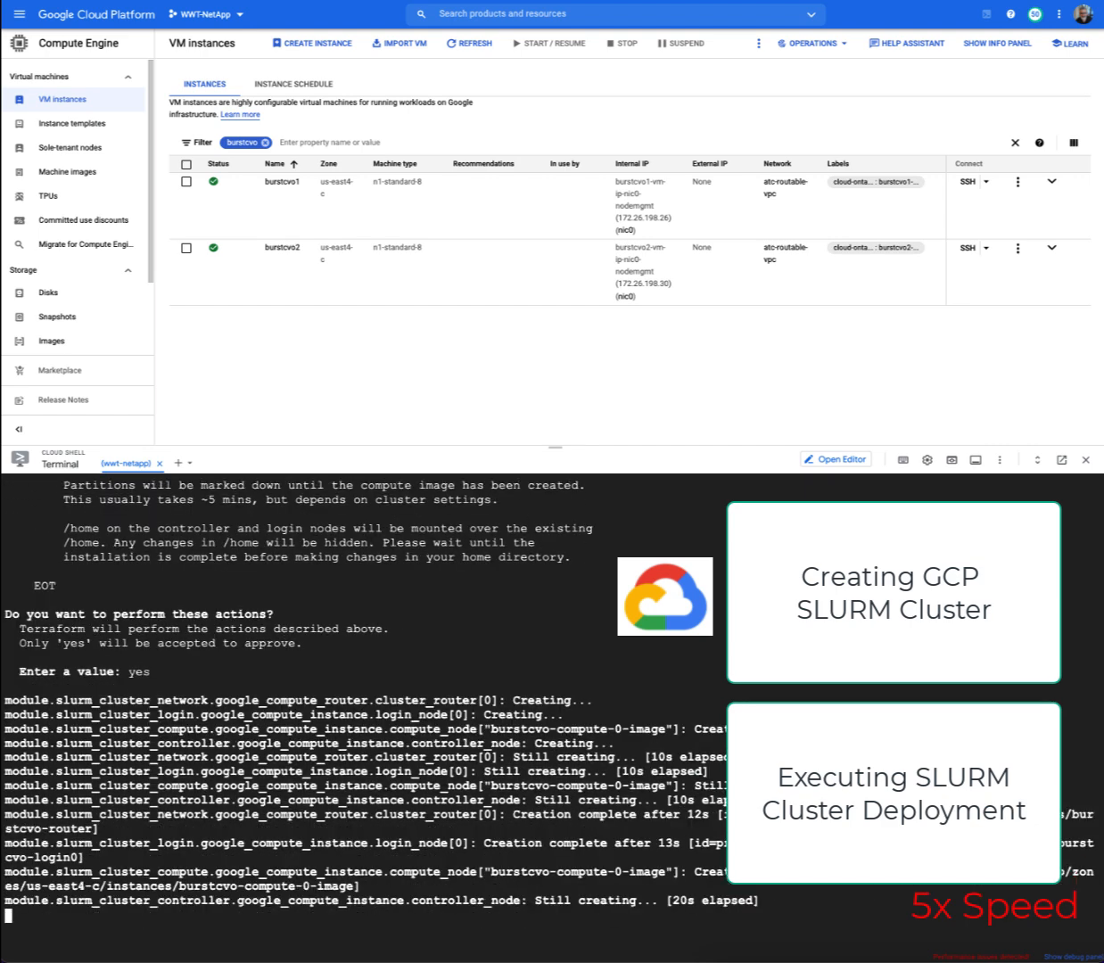
click(470, 43)
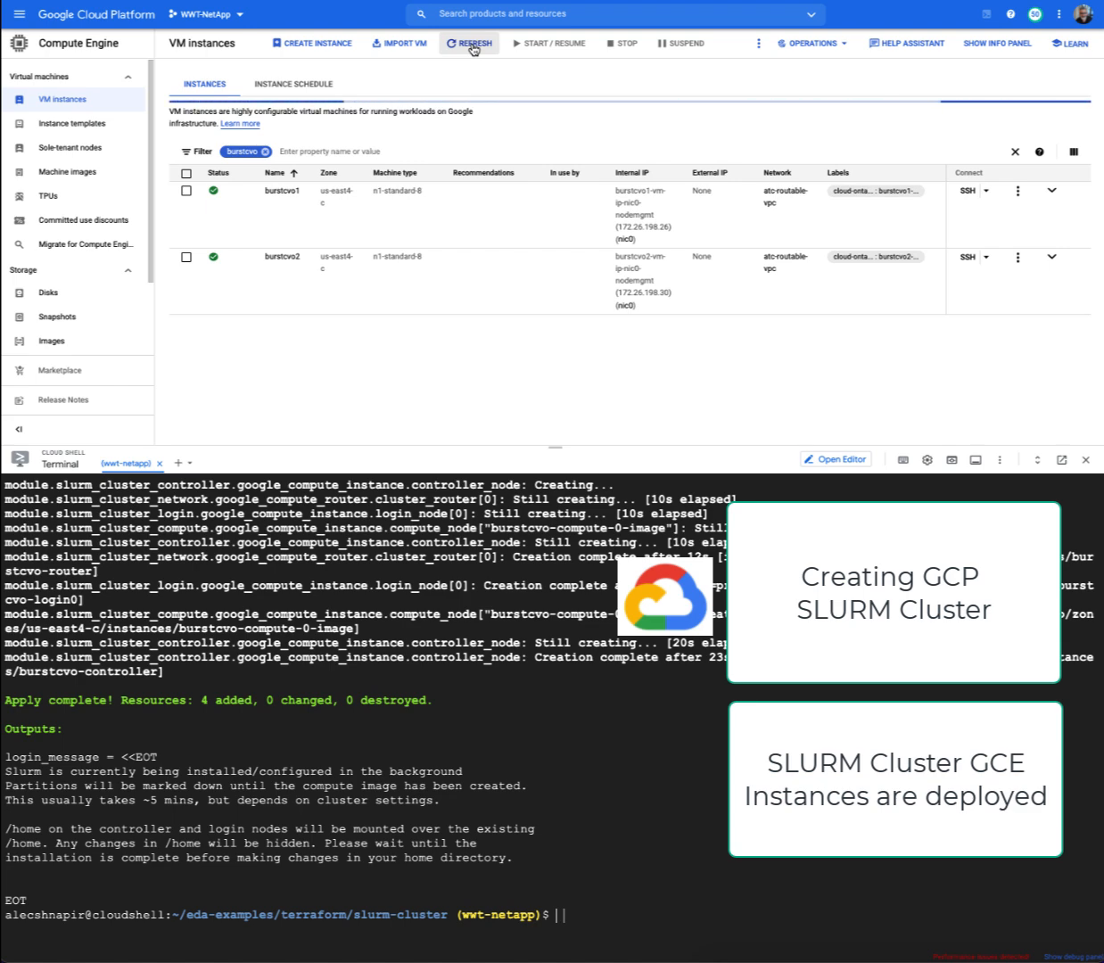
click(470, 43)
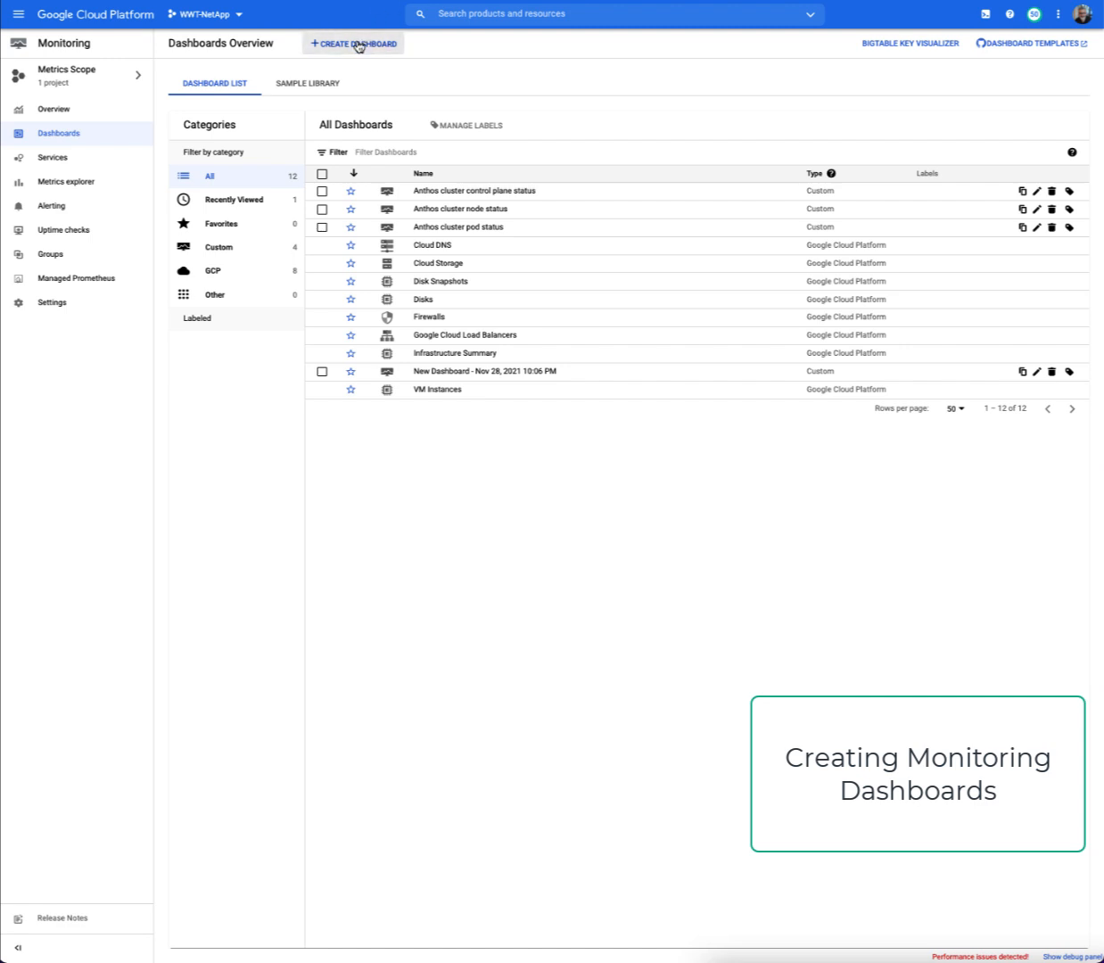
Create a new Monitoring dashboard and add line charts for CVO1 and CVO2 network traffic.
click(353, 43)
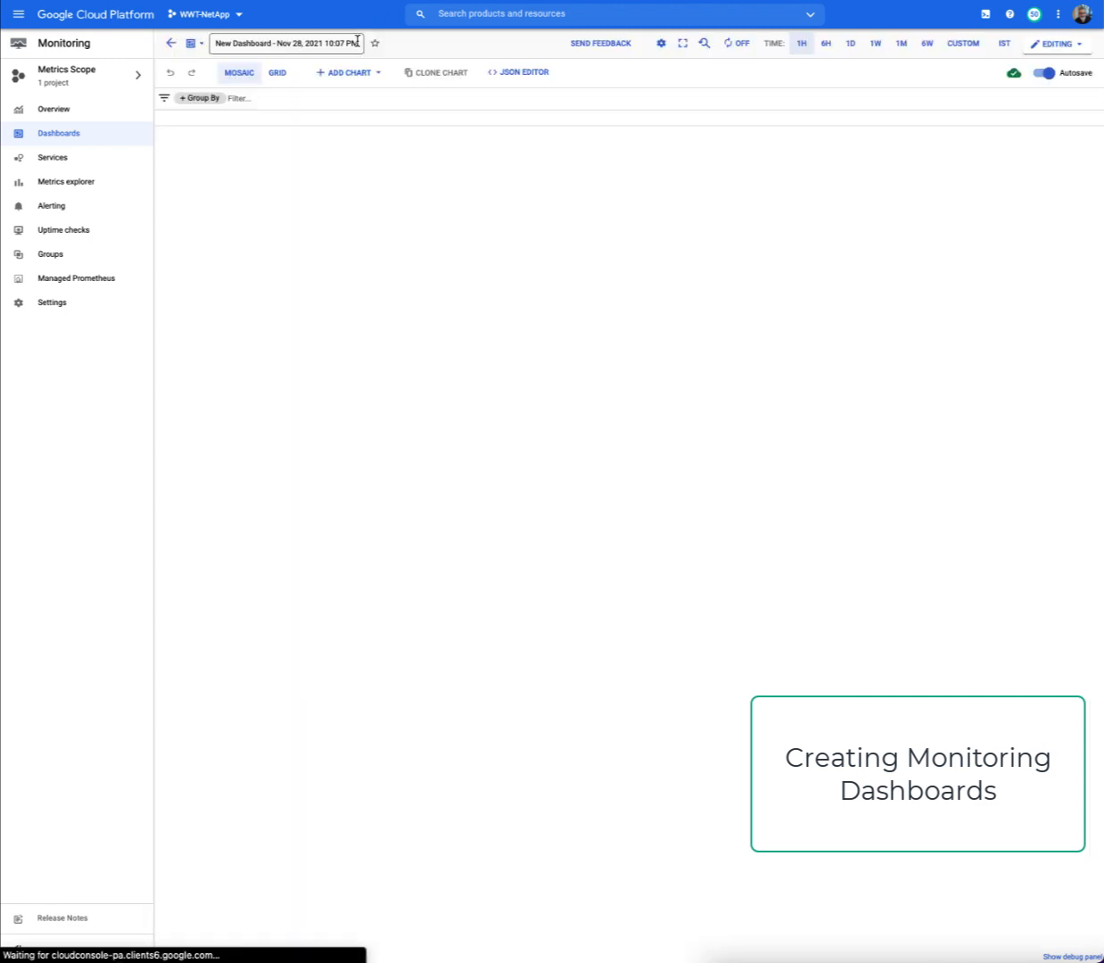
click(348, 72)
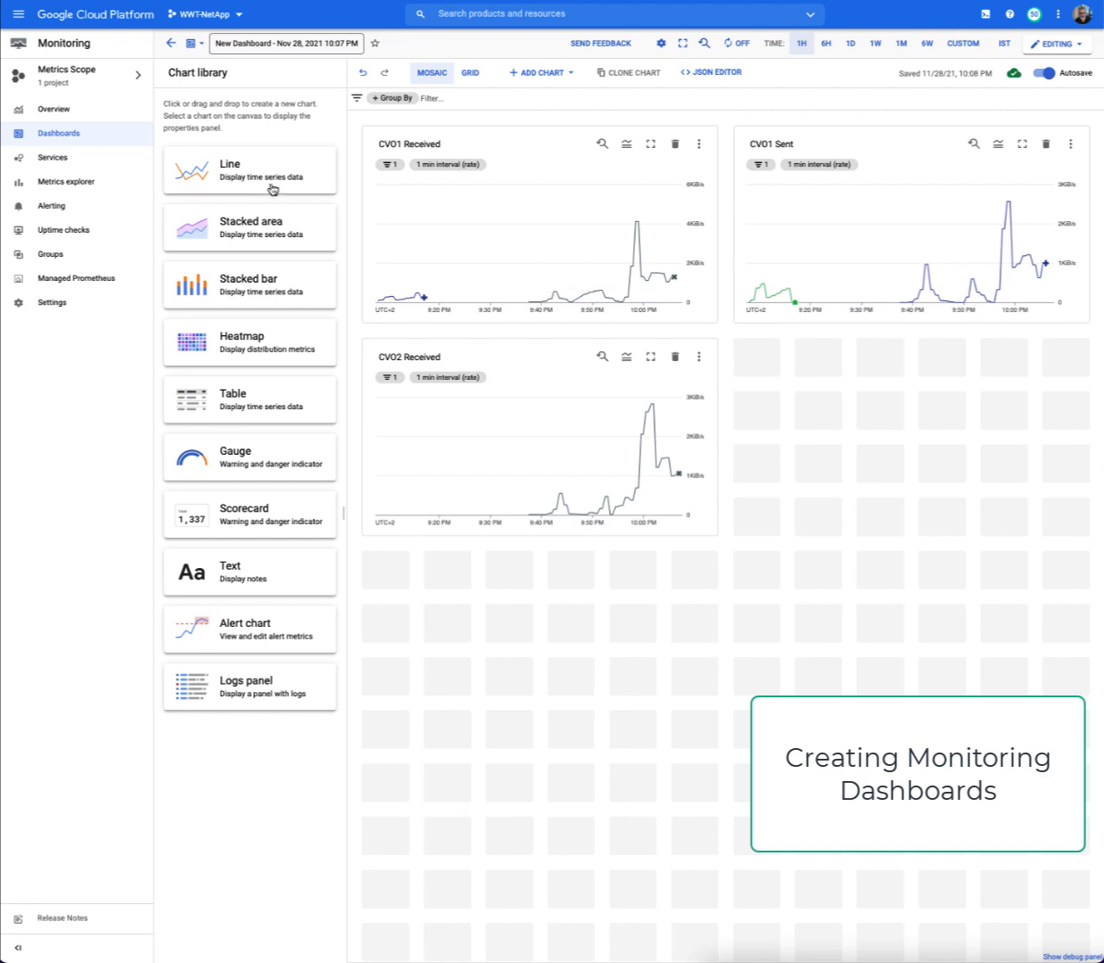
click(249, 170)
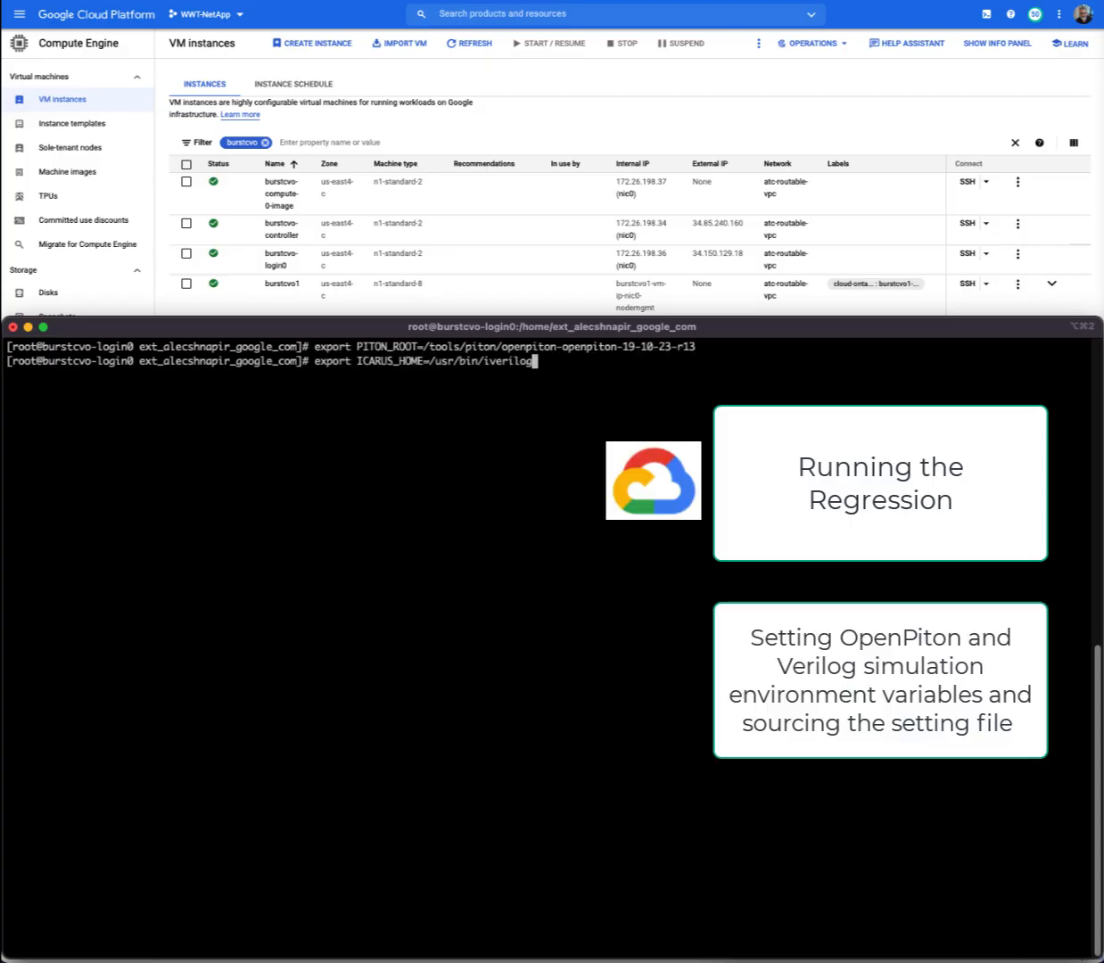
Source piton_settings.bash, start the sims regression with -slurm, and refresh the VM instances list.
text(source $PITON_ROOT/piton/piton_settings.bash)
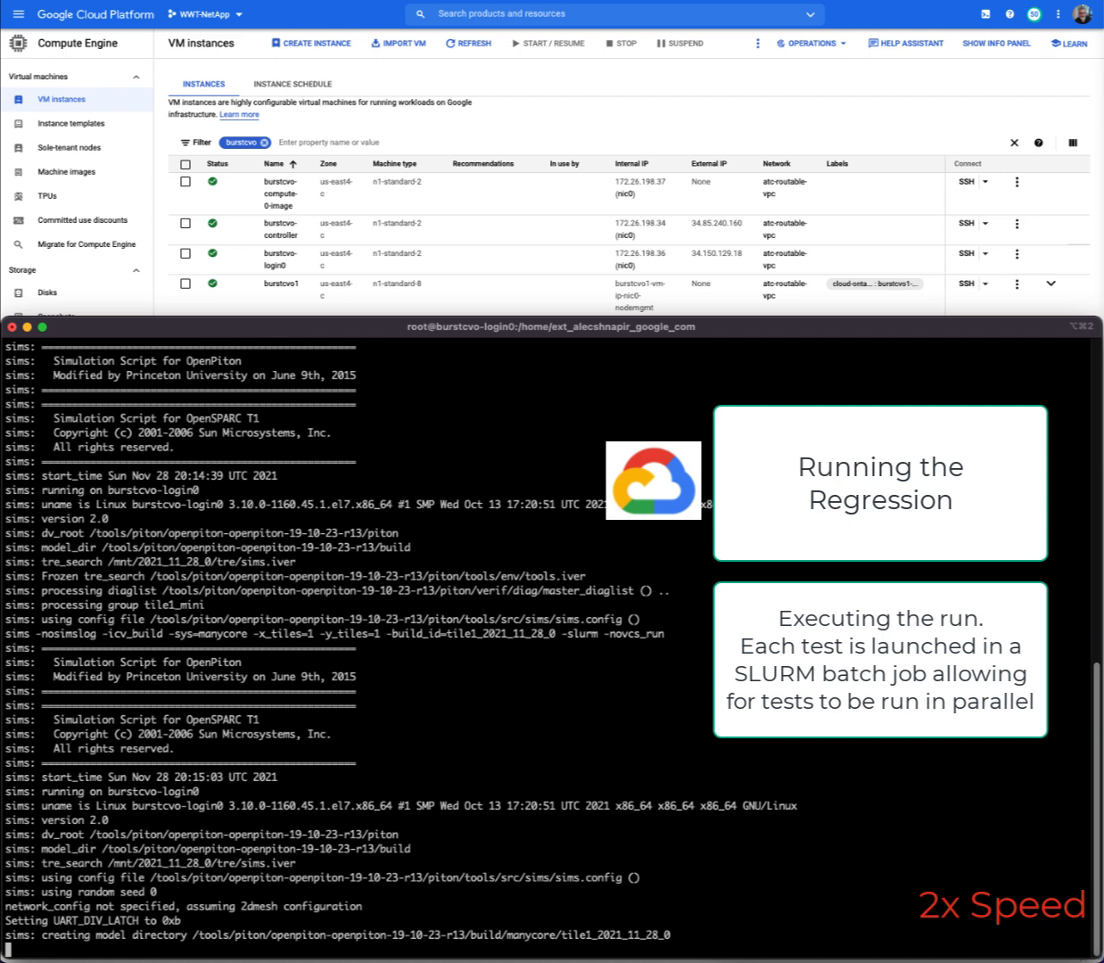
scroll(down, 3)
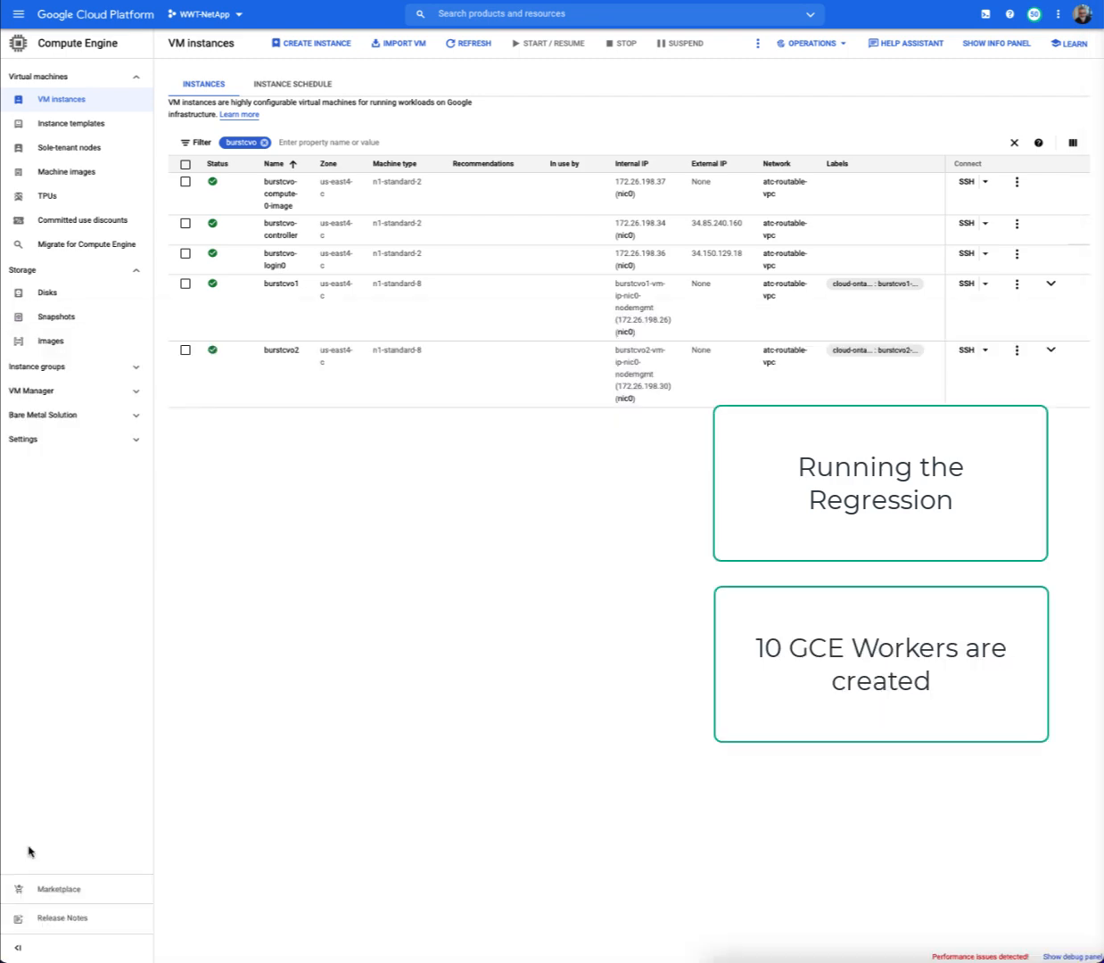
click(469, 43)
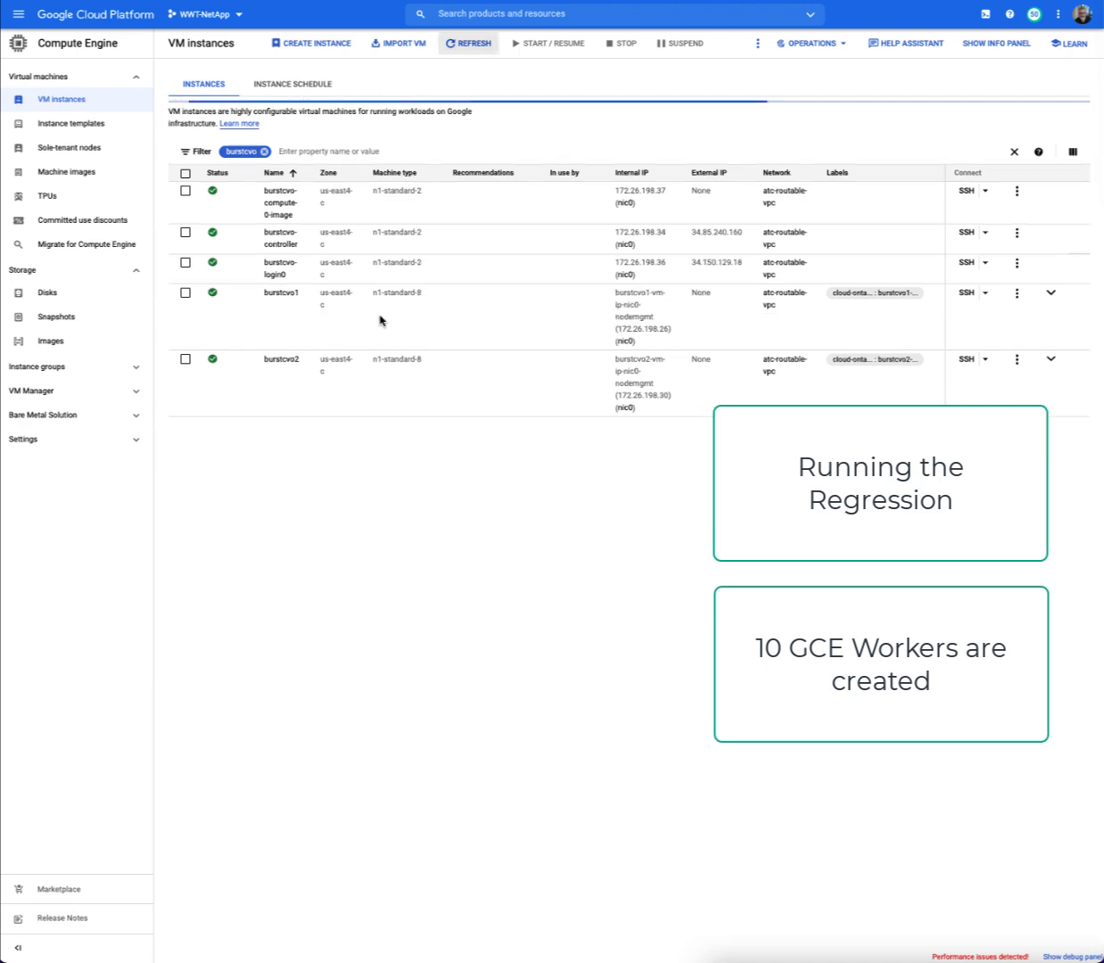
Refresh the filtered burstcvo VM instance list to check for worker machines.
click(468, 43)
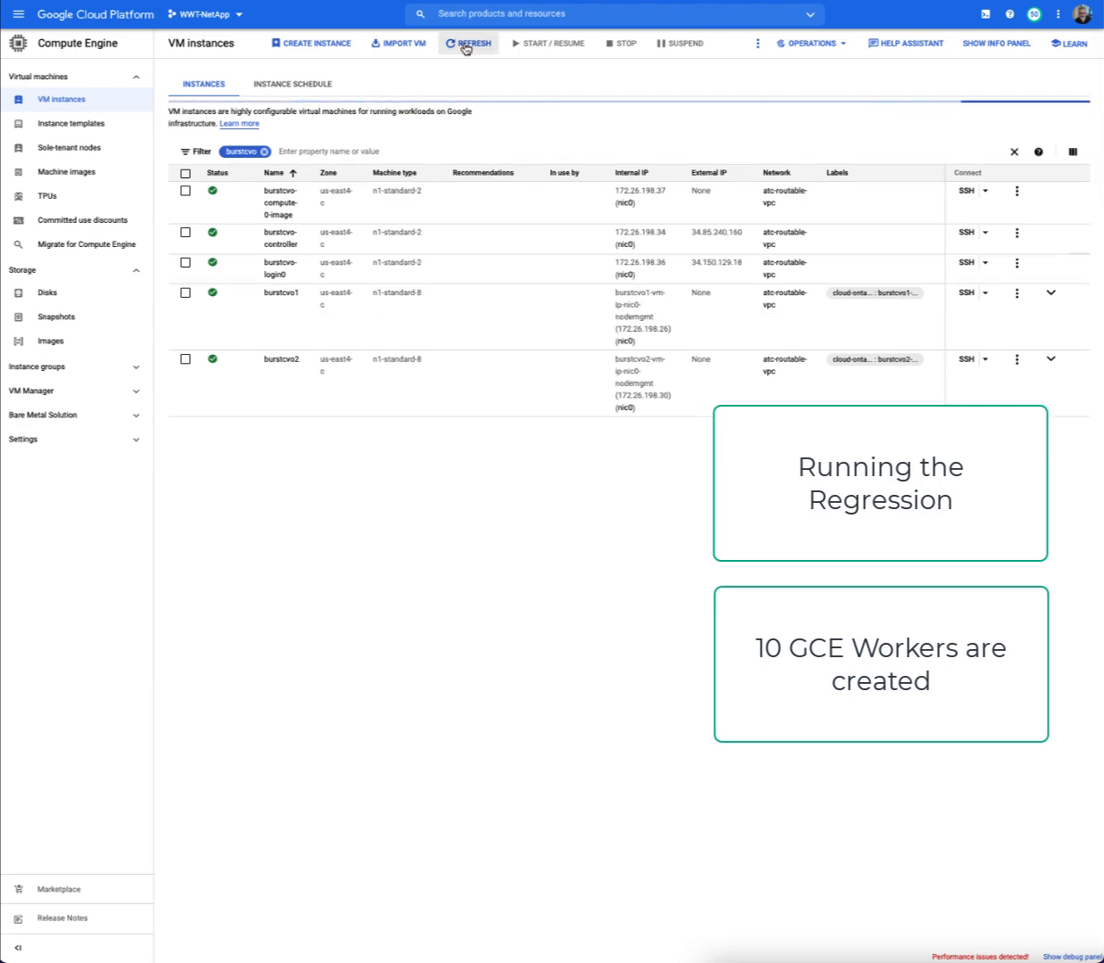
click(468, 43)
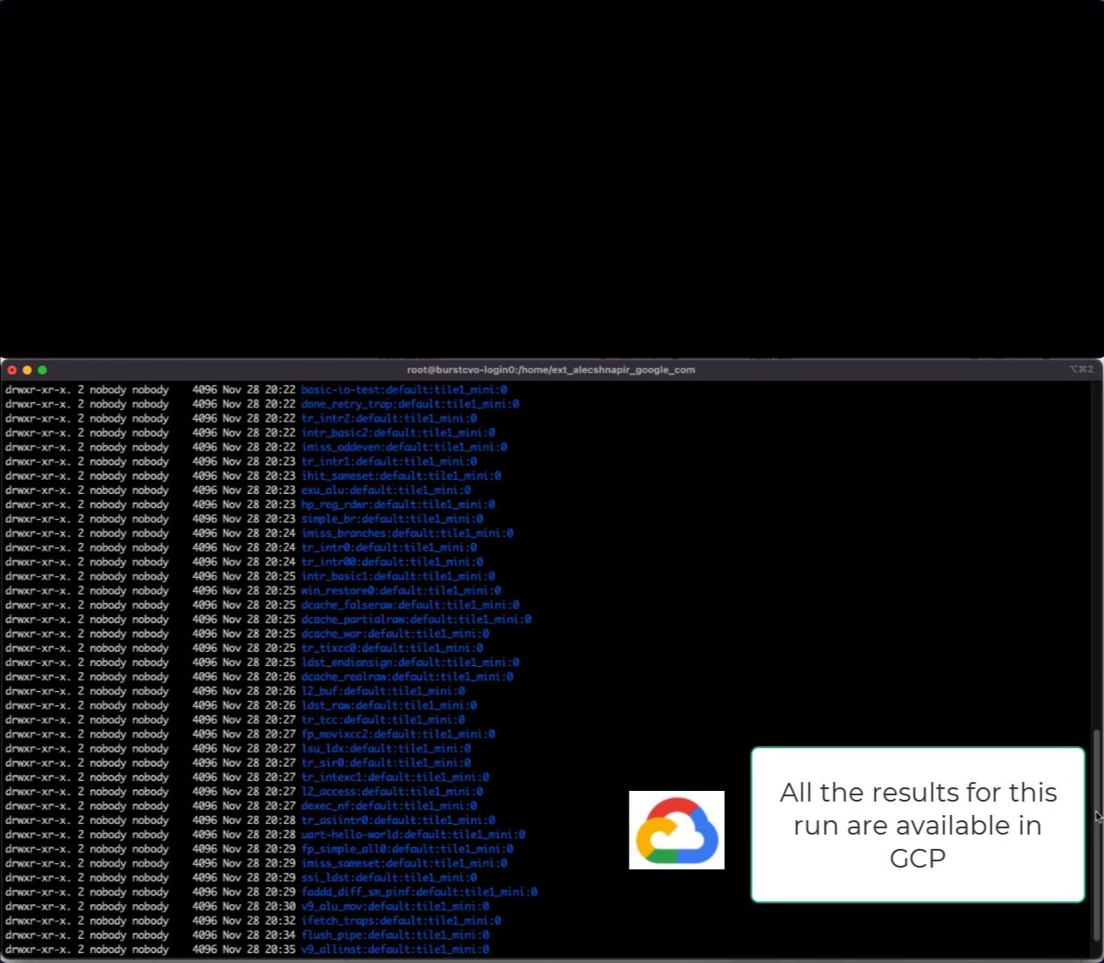
List /results/2021_11_28_0/tr_sir0:default:tile1_mini:0 on the EDA host to compare with the cloud results.
scroll(down, 3)
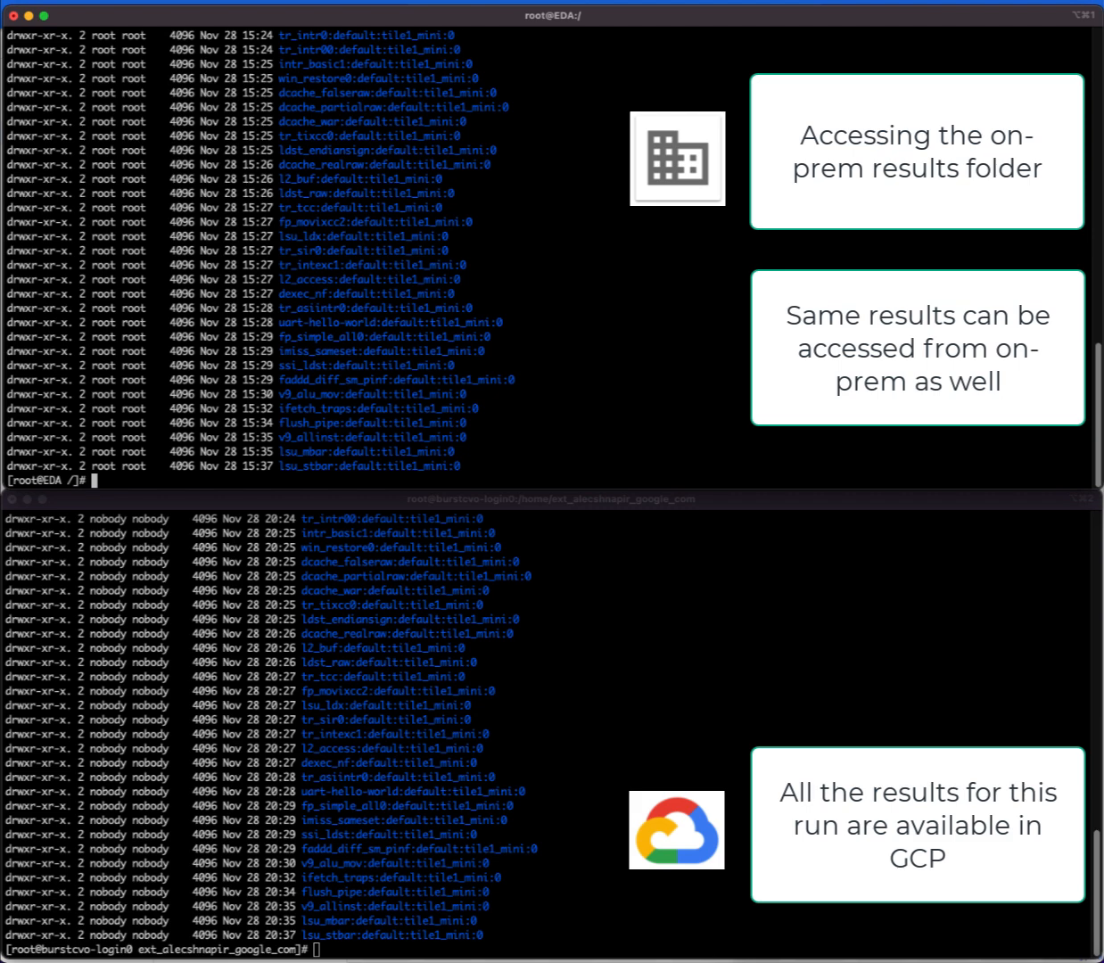
text(ls -ltr /results/2021_11_28_0/tr_sir0:default:tile1_mini:0)
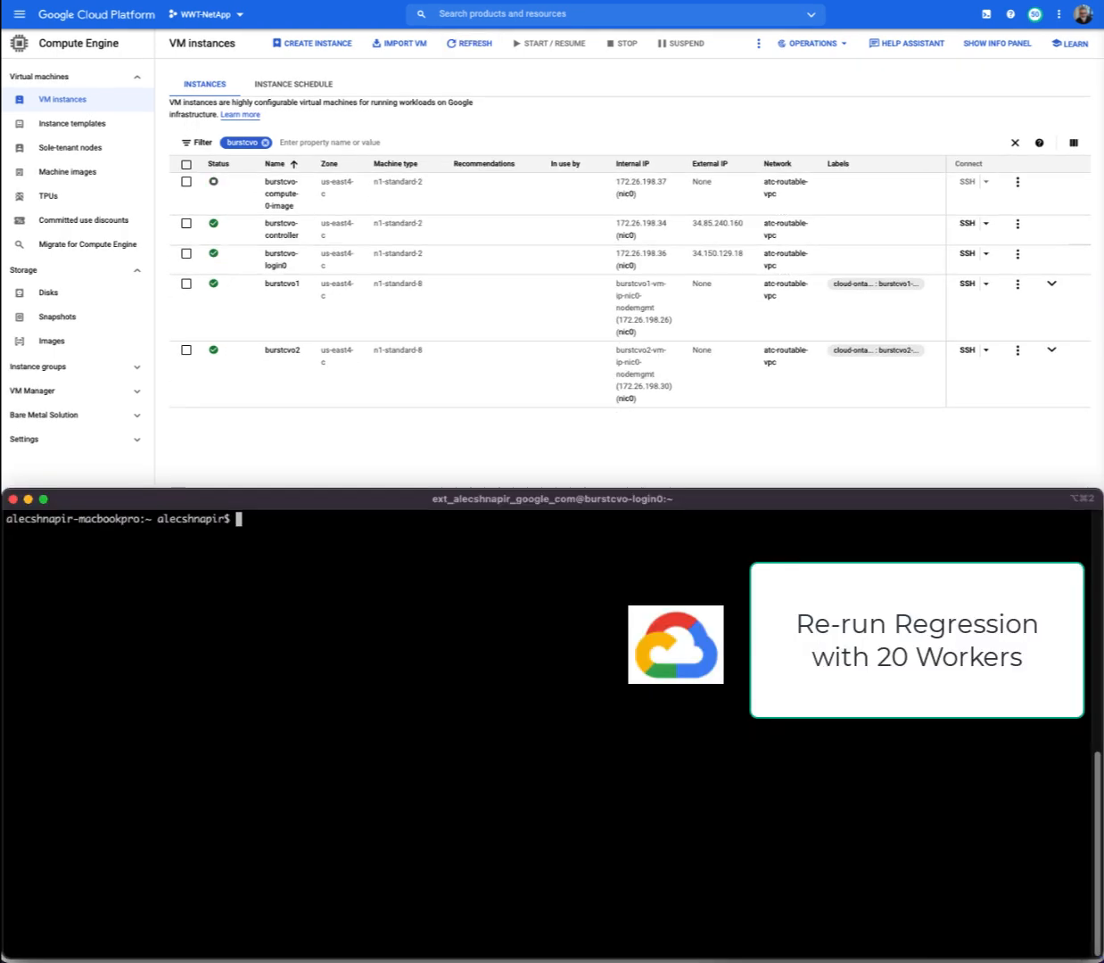
On burstcvo-controller as root, change slurm.conf node and partition ranges from [0-9] to [0-19] and save.
text(gcloud compute ssh burstcvo-controller --zone us-east4-c --project wwt-netapp)
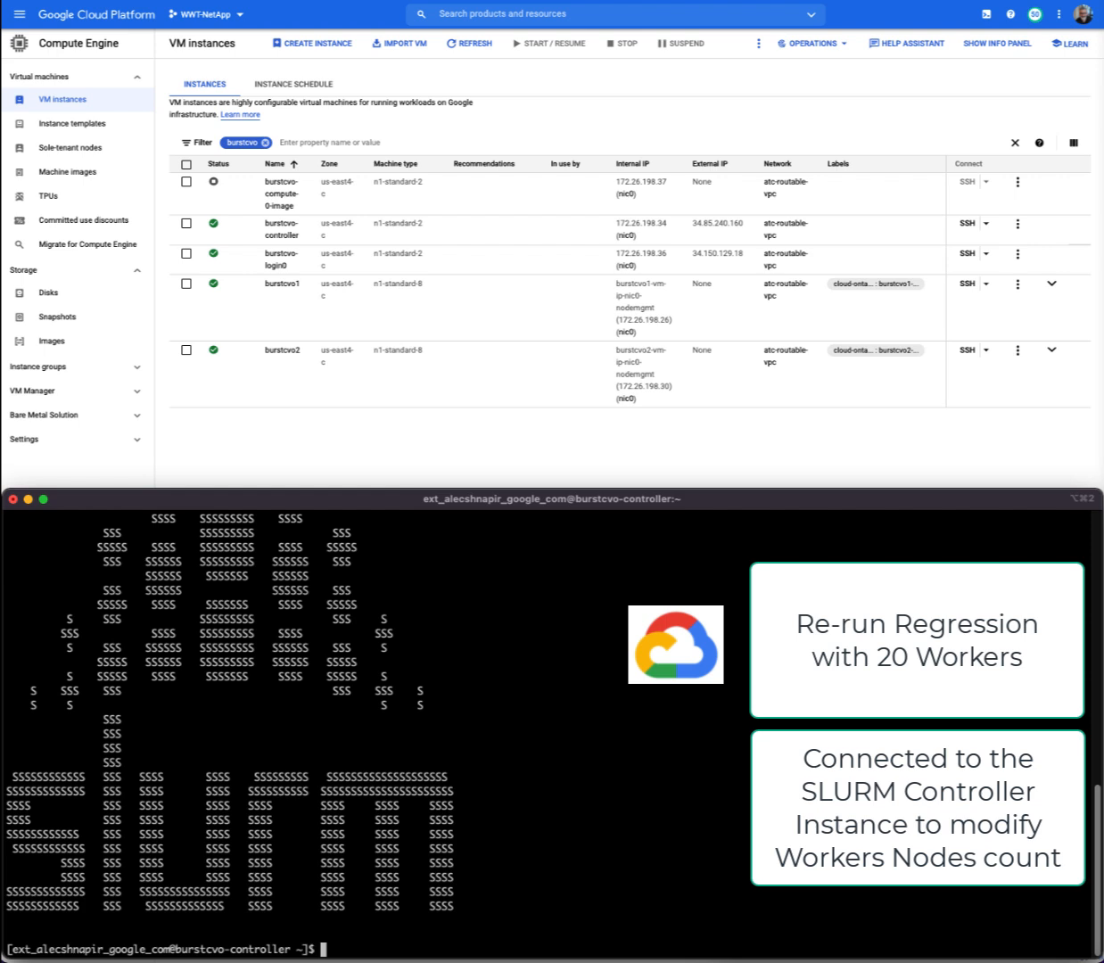
text(sudo su)
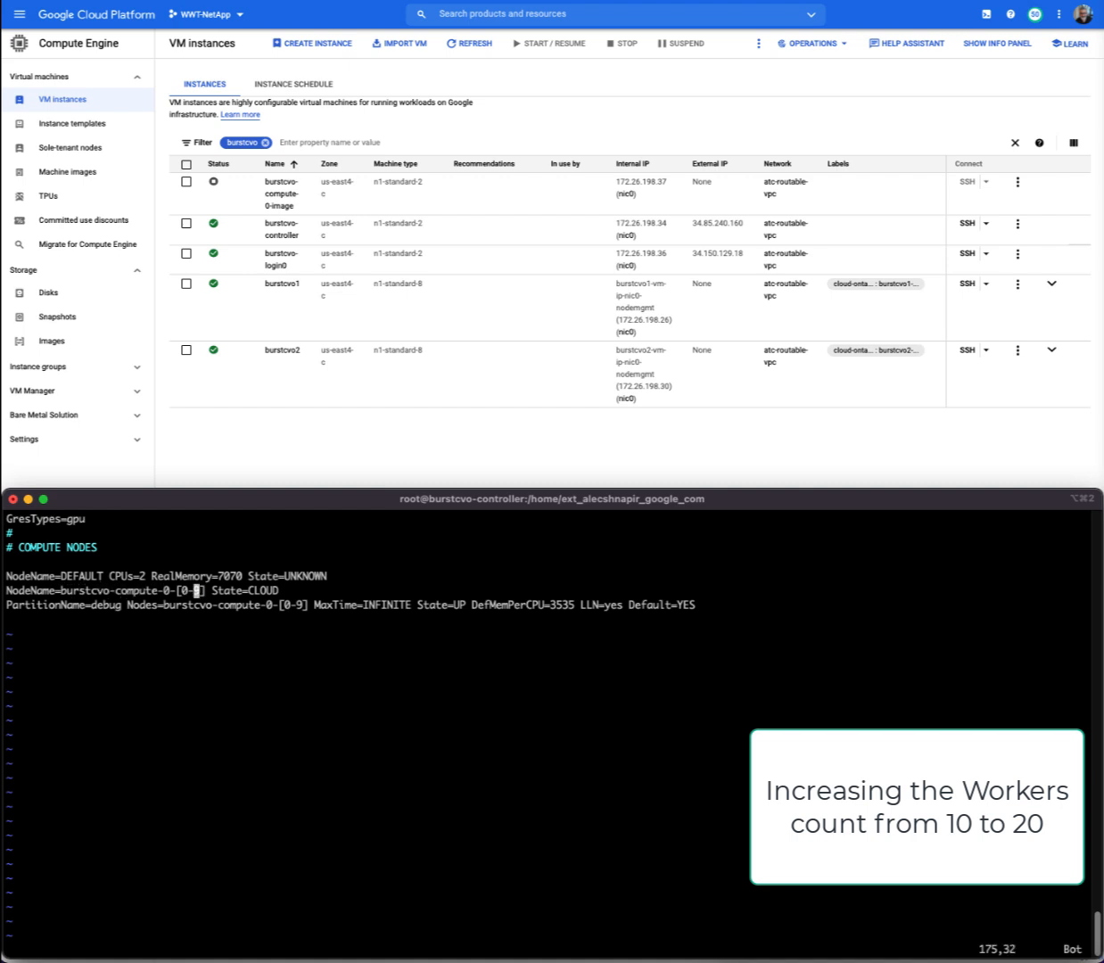
text(1)
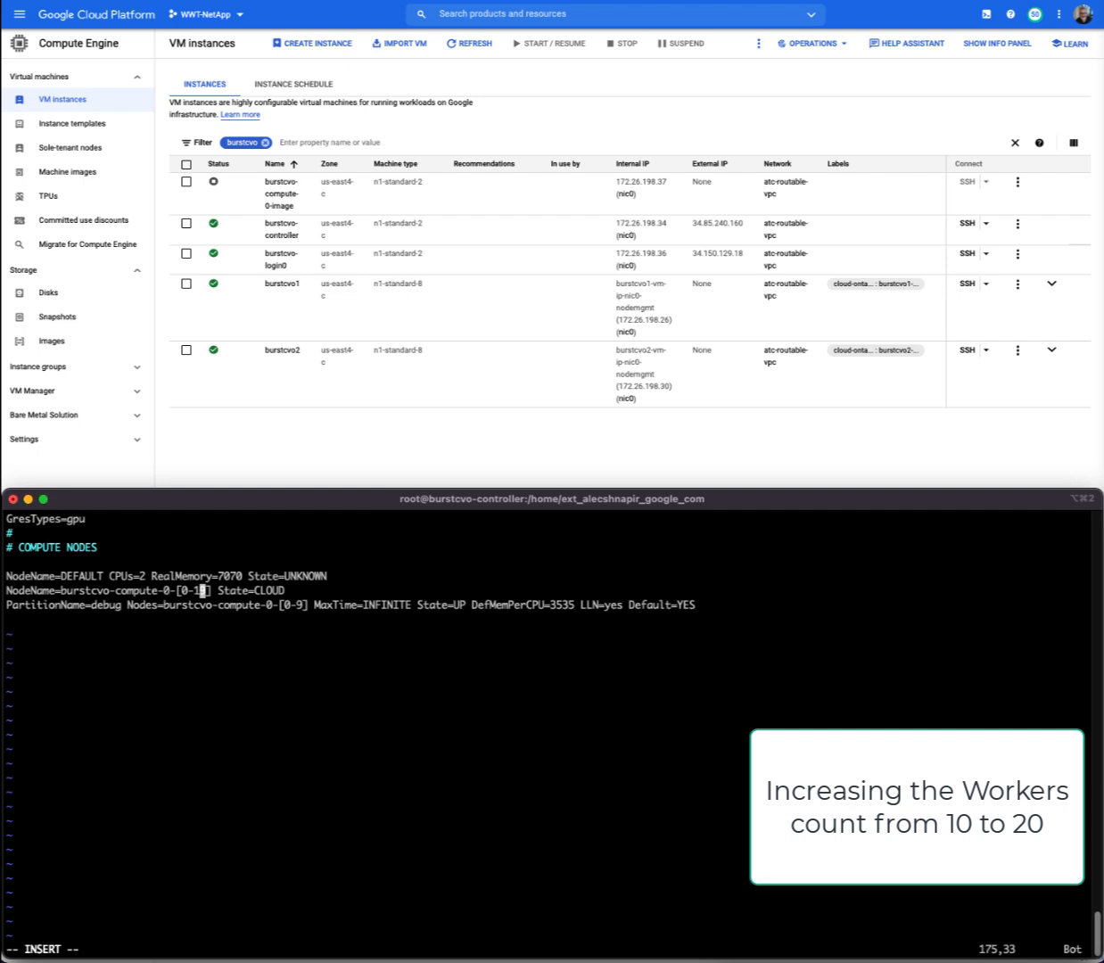
text(9)
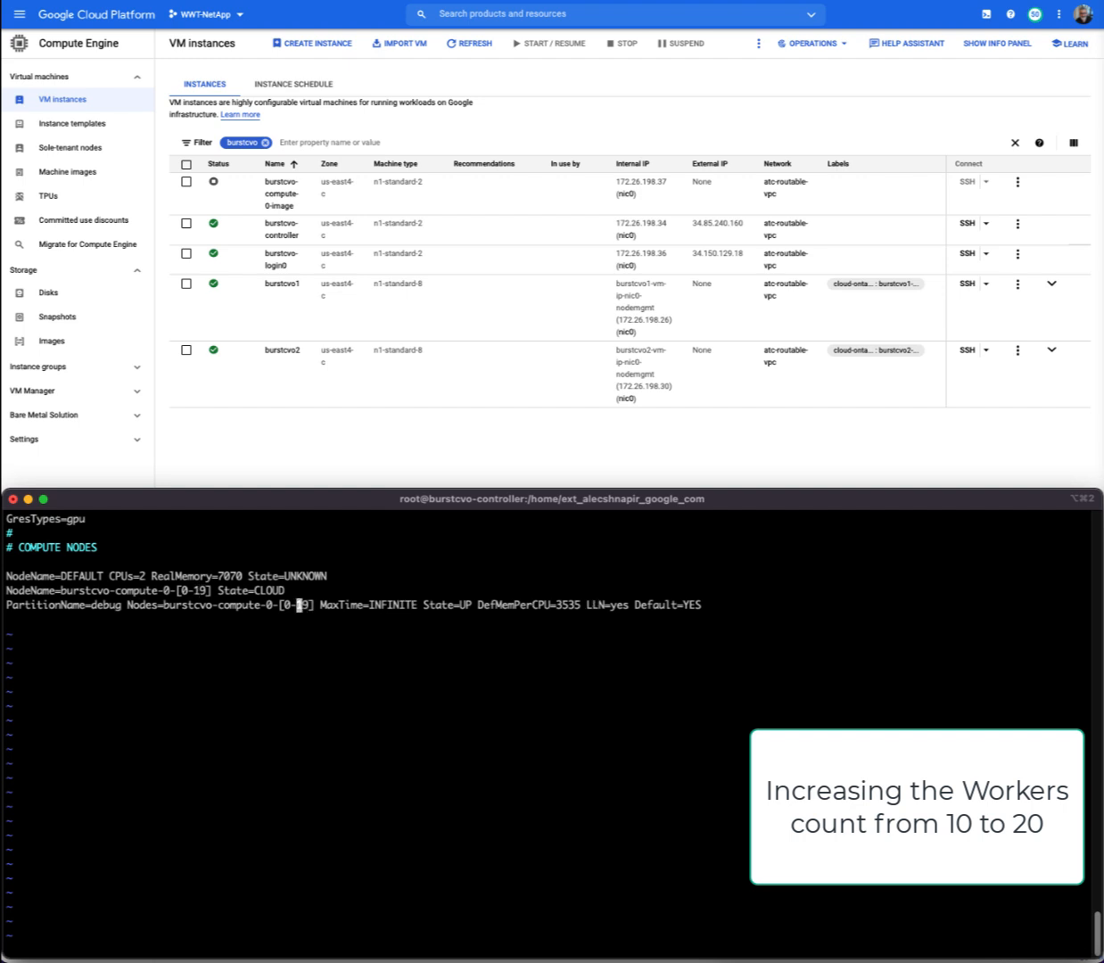
text(:wq!)
text(sims -sim_type=icv -group=tile1_mini -result_dir=/mnt -slurm -sim_q_command=sbatch)
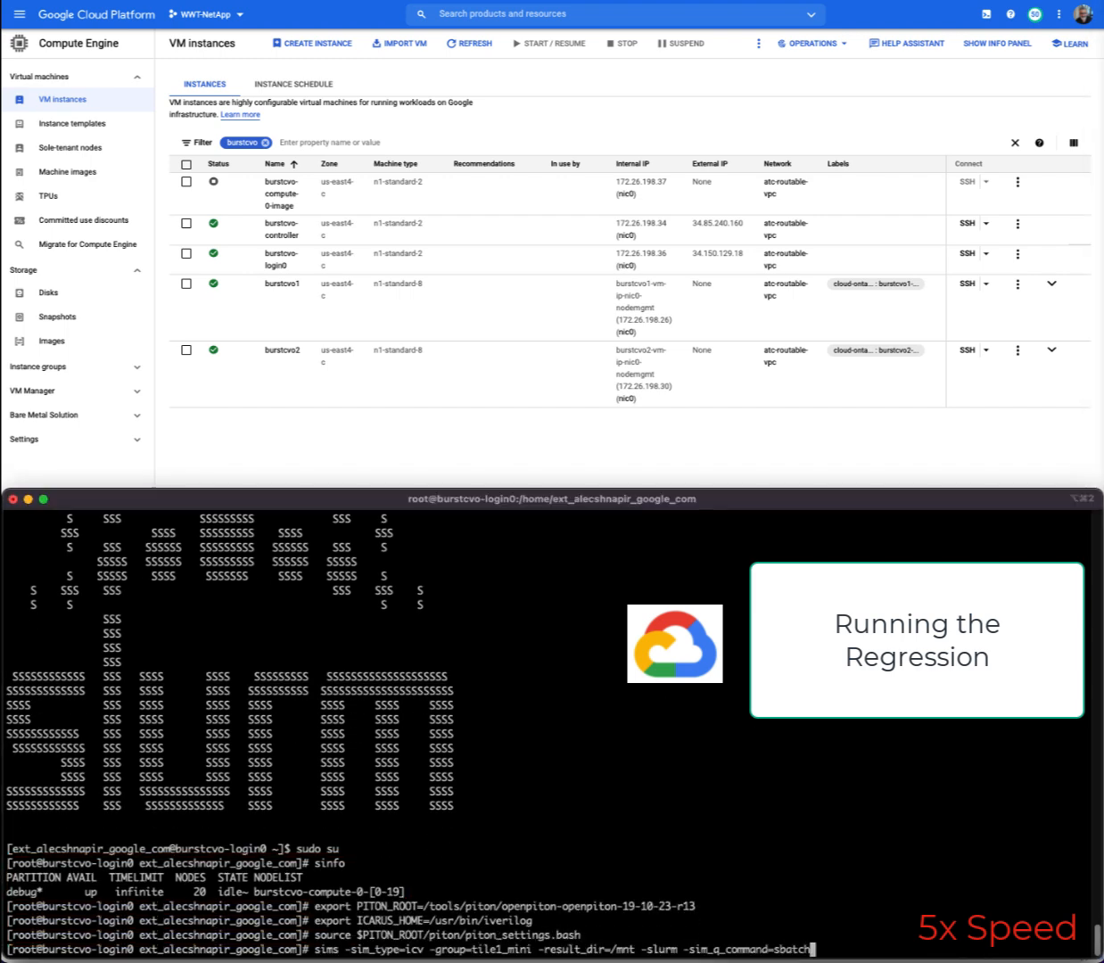
Launch the tile1_mini sims regression with -slurm, then list /mnt for the 2021_11_28_1 folder.
key(enter)
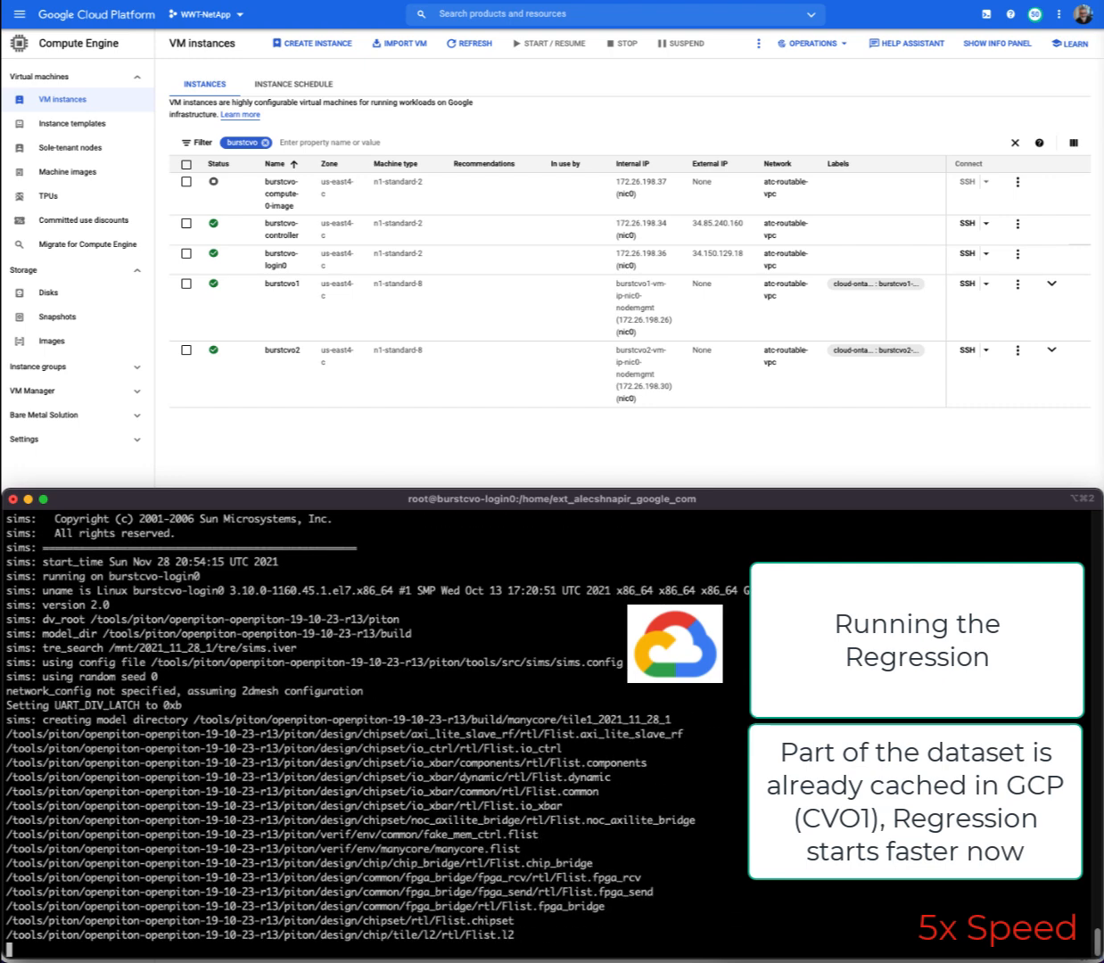
scroll(down, 3)
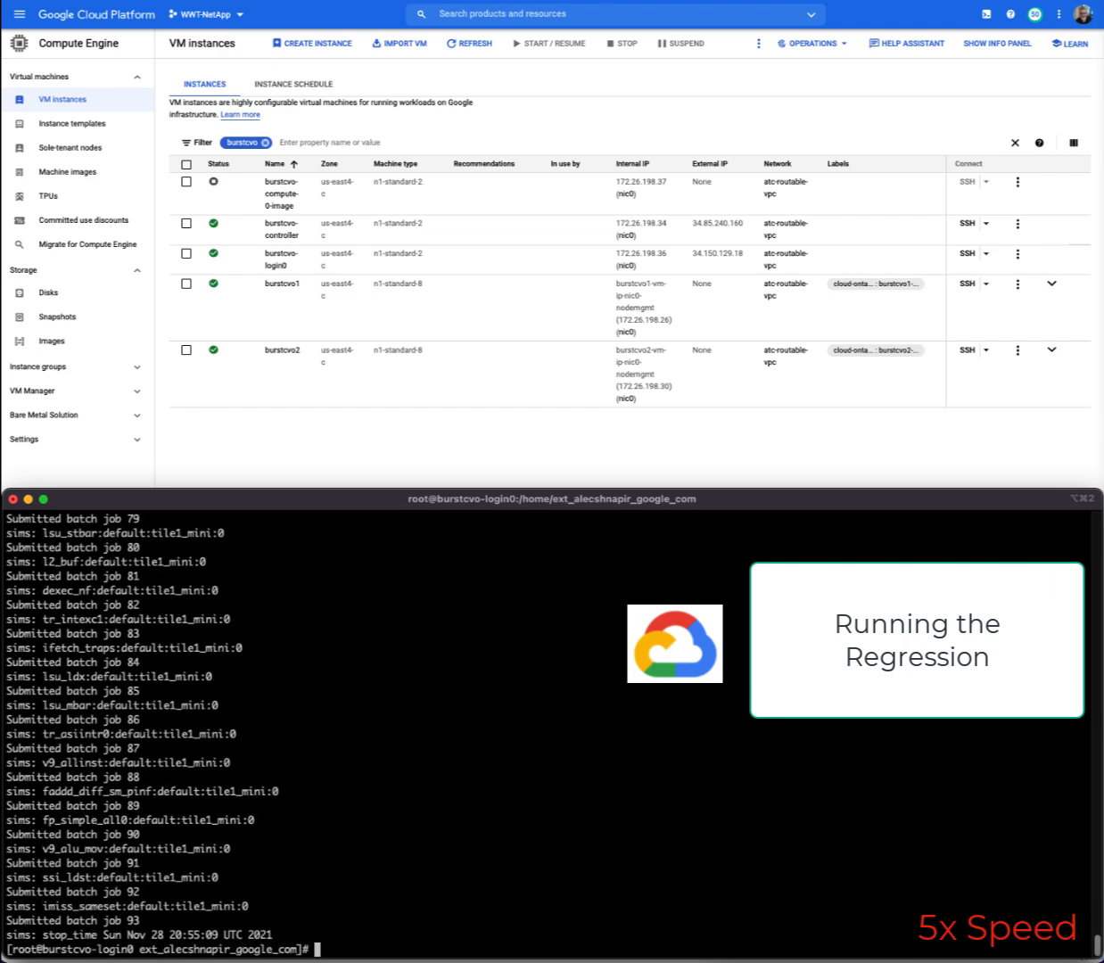
text(ls -ltr /mnt)
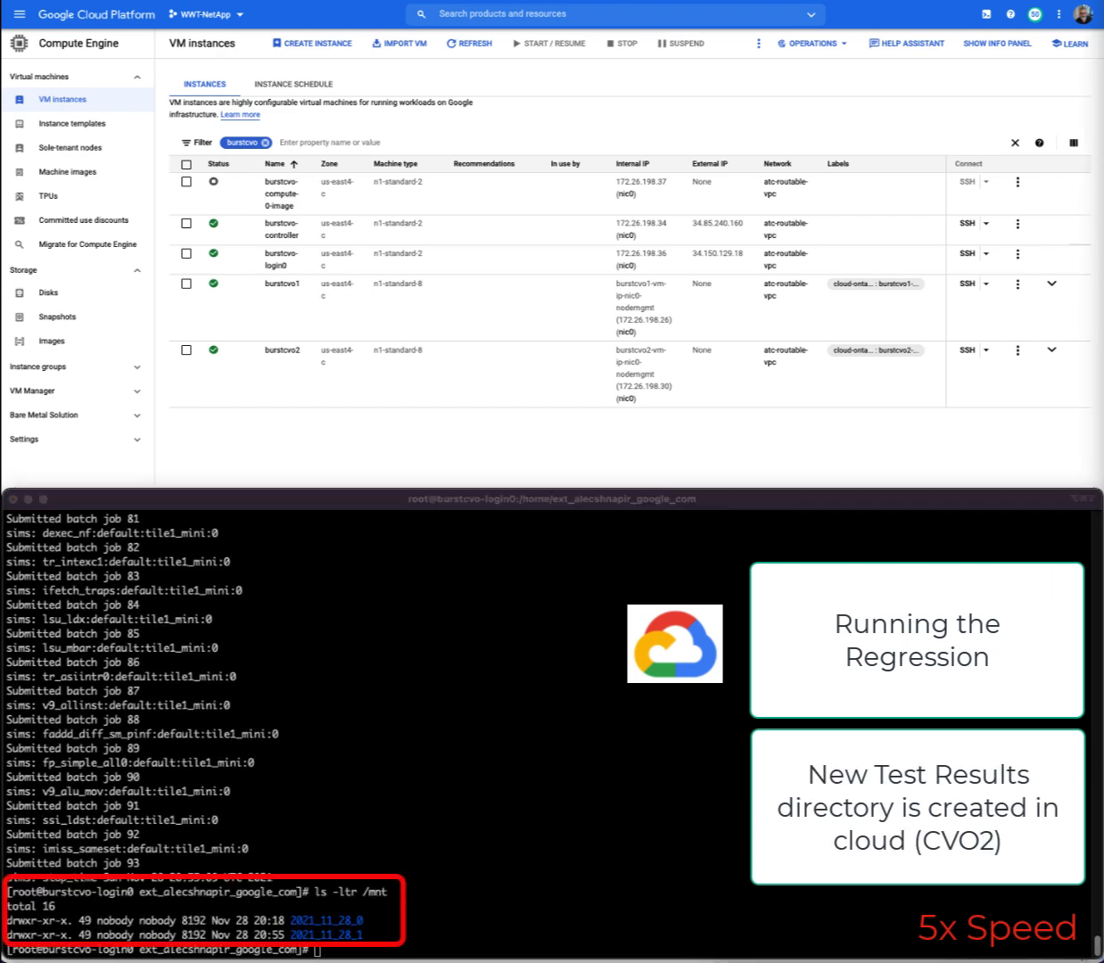
click(469, 43)
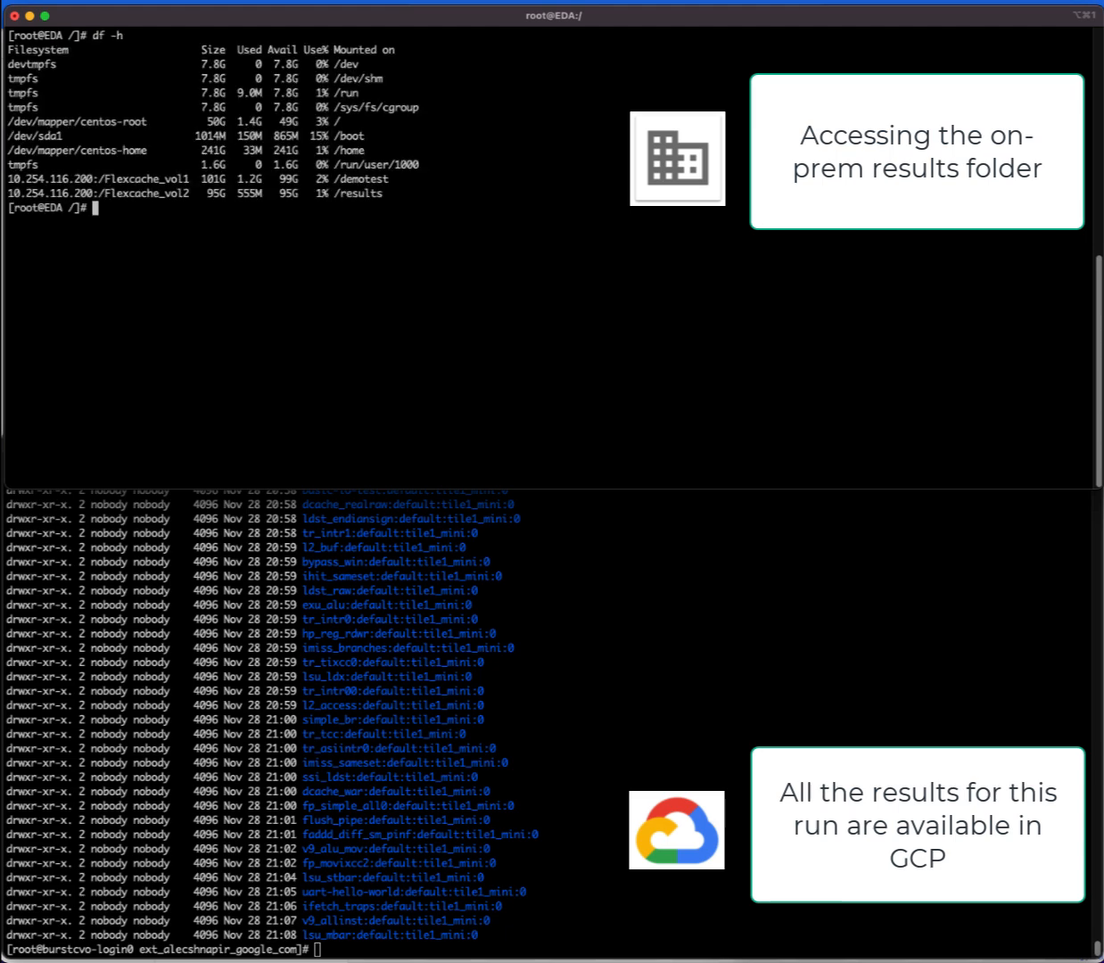
On the EDA host, list the home directory and /results/2021_11_28_1/ result folders.
text(ls)
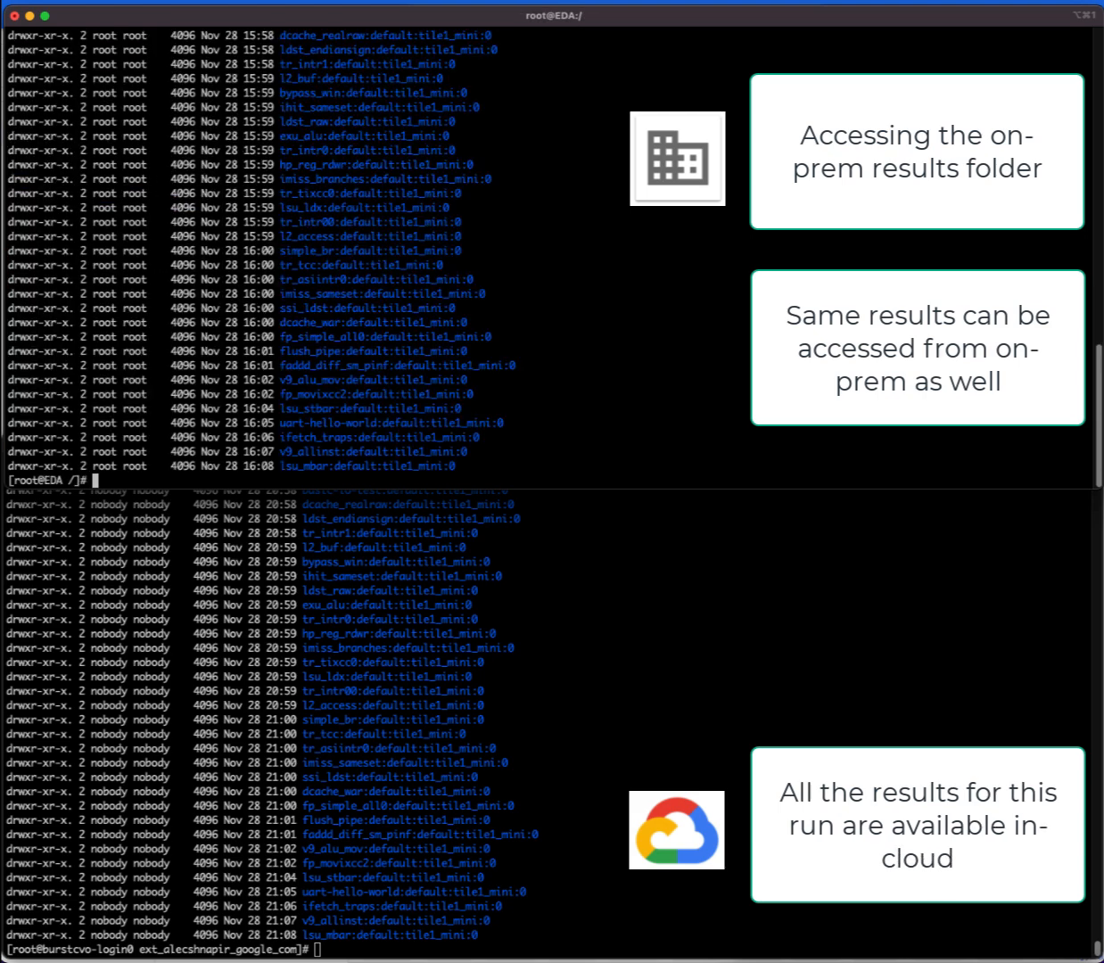
text(ls -ltr /results/2021_11_28_1/)
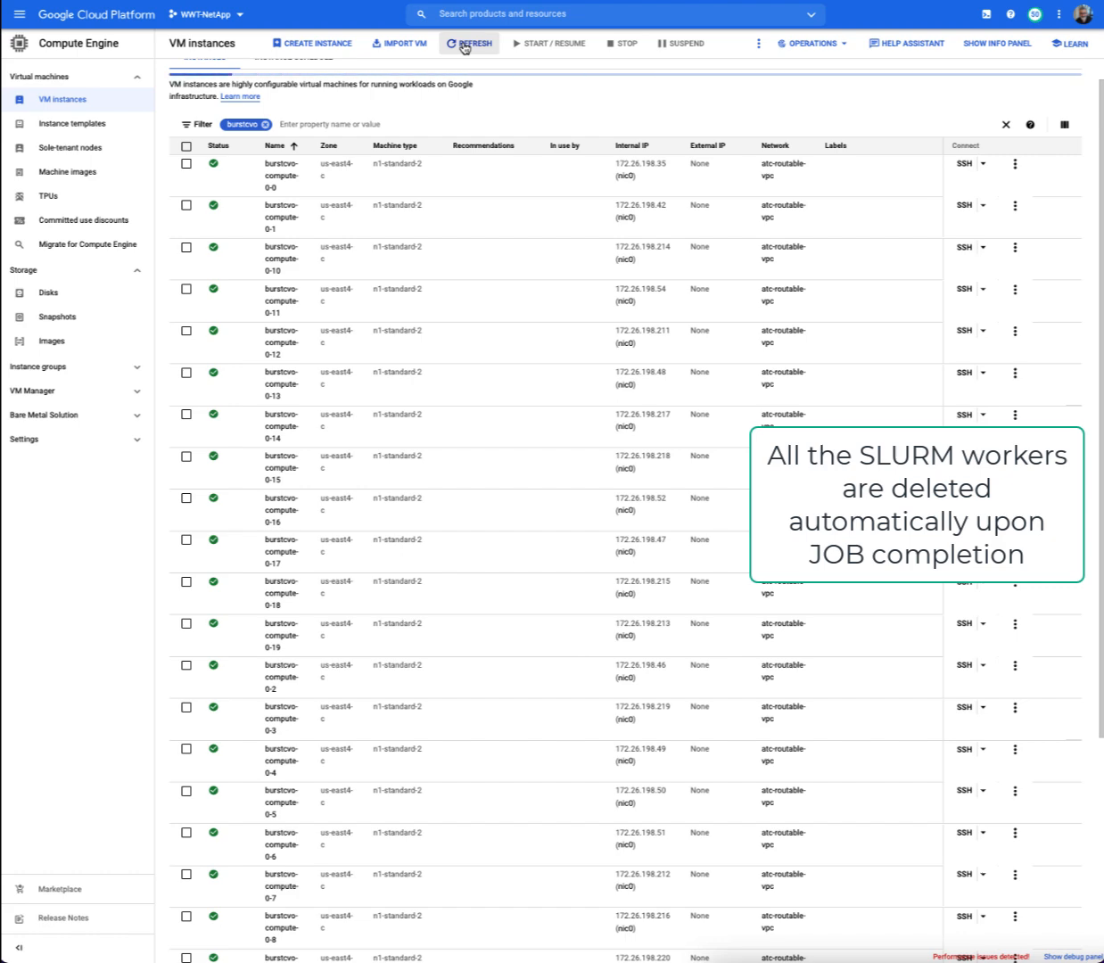
Refresh the VM instances list until the burstcvo-compute-0-* workers are gone.
click(468, 43)
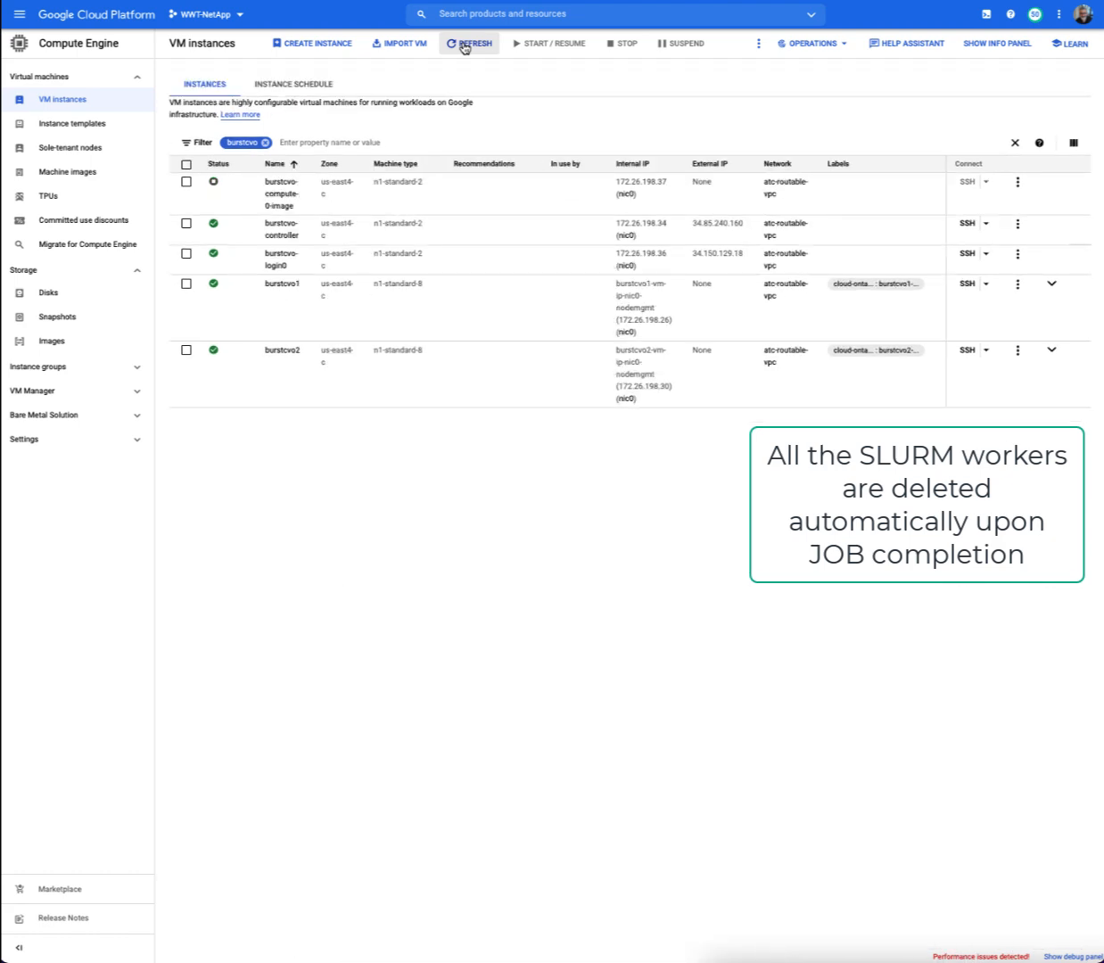
click(469, 43)
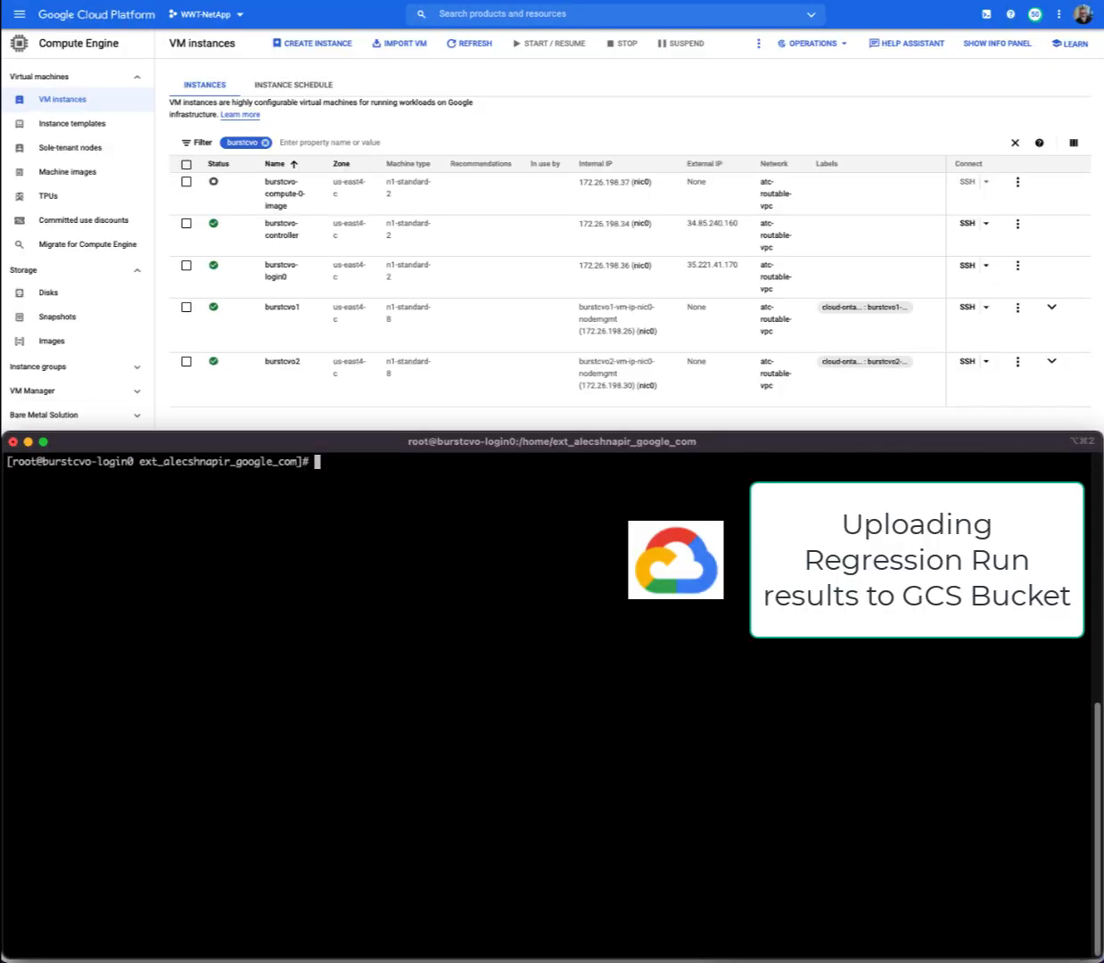
Create the gs://burstedaresults bucket and copy the /mnt regression result directories into it.
text(gsutil mb gs://burstedaresults)
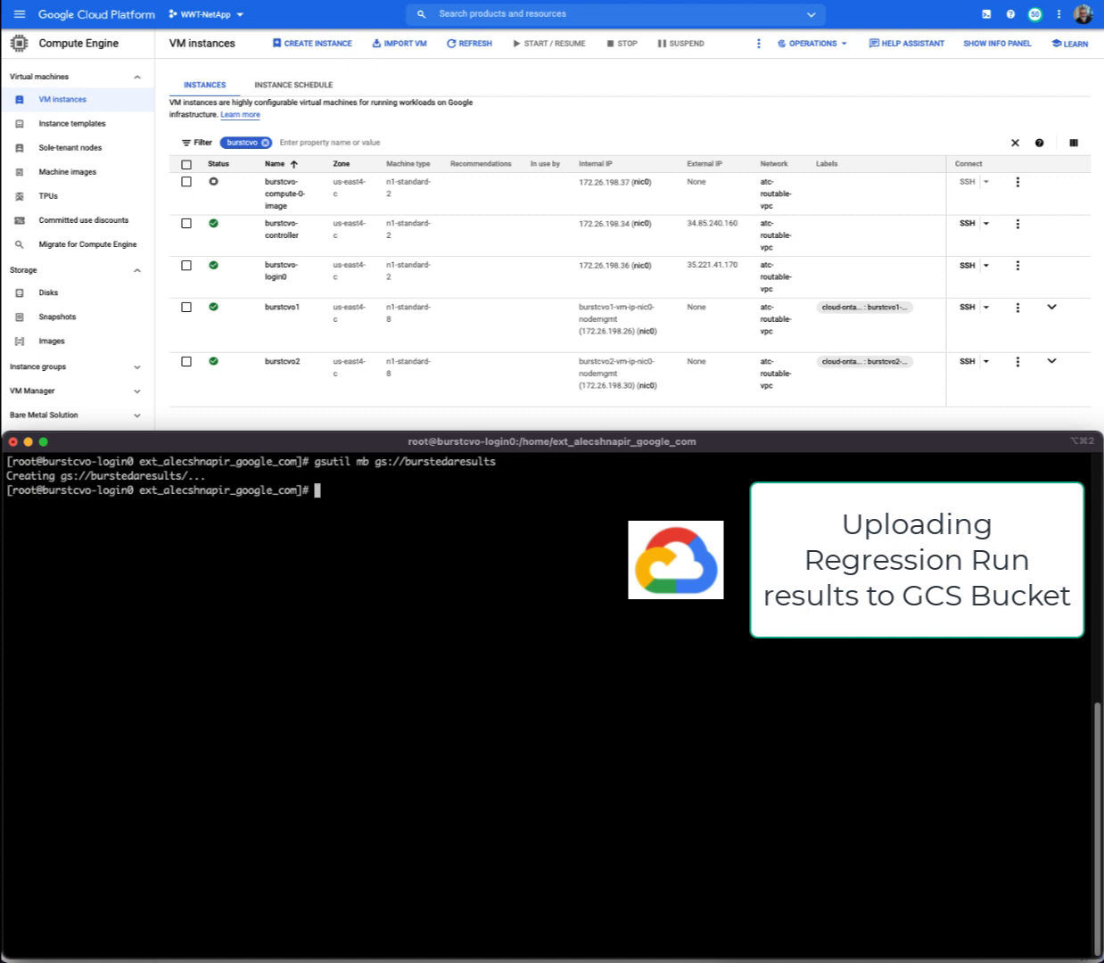
text(ls -)
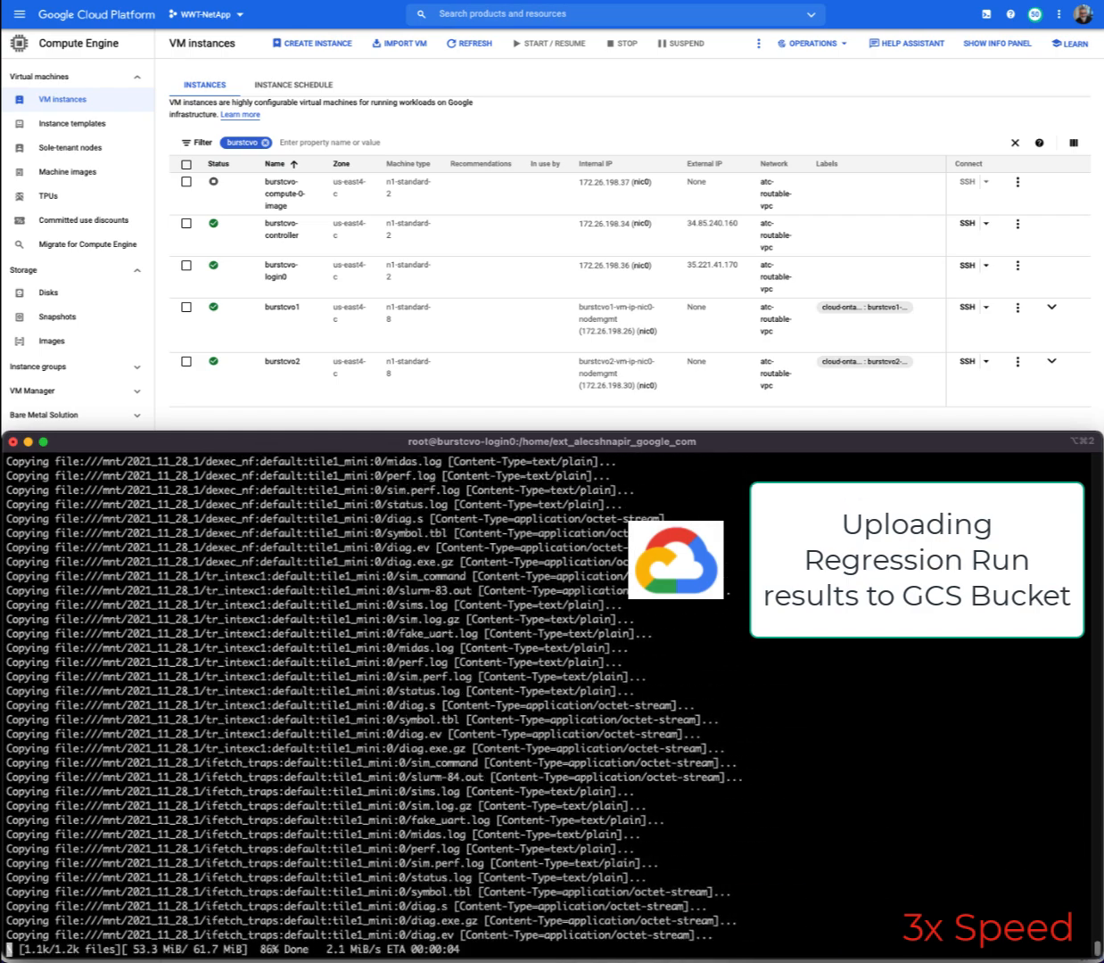
click(18, 14)
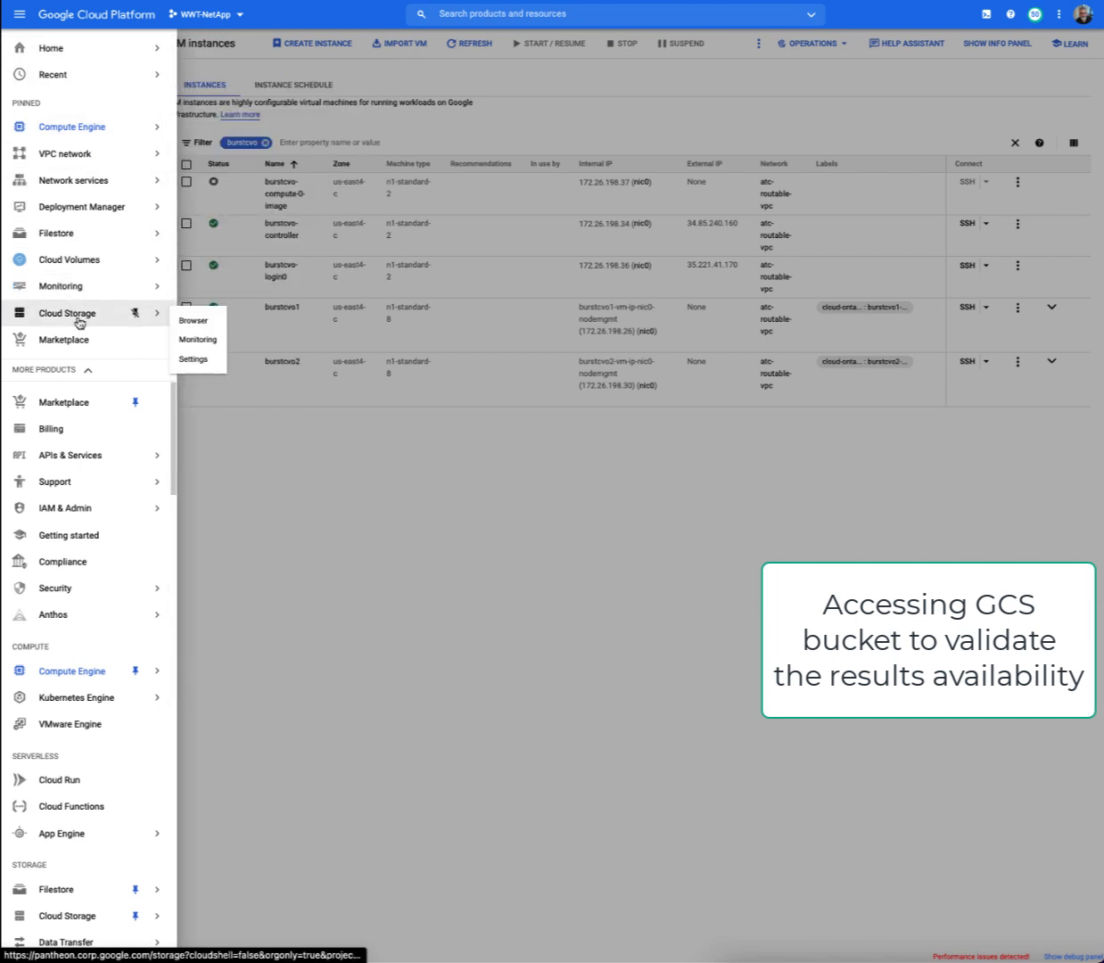
Browse the burstedaresults bucket, opening folders 2021_11_28_0 and 2021_11_28_1 to check outputs.
click(194, 319)
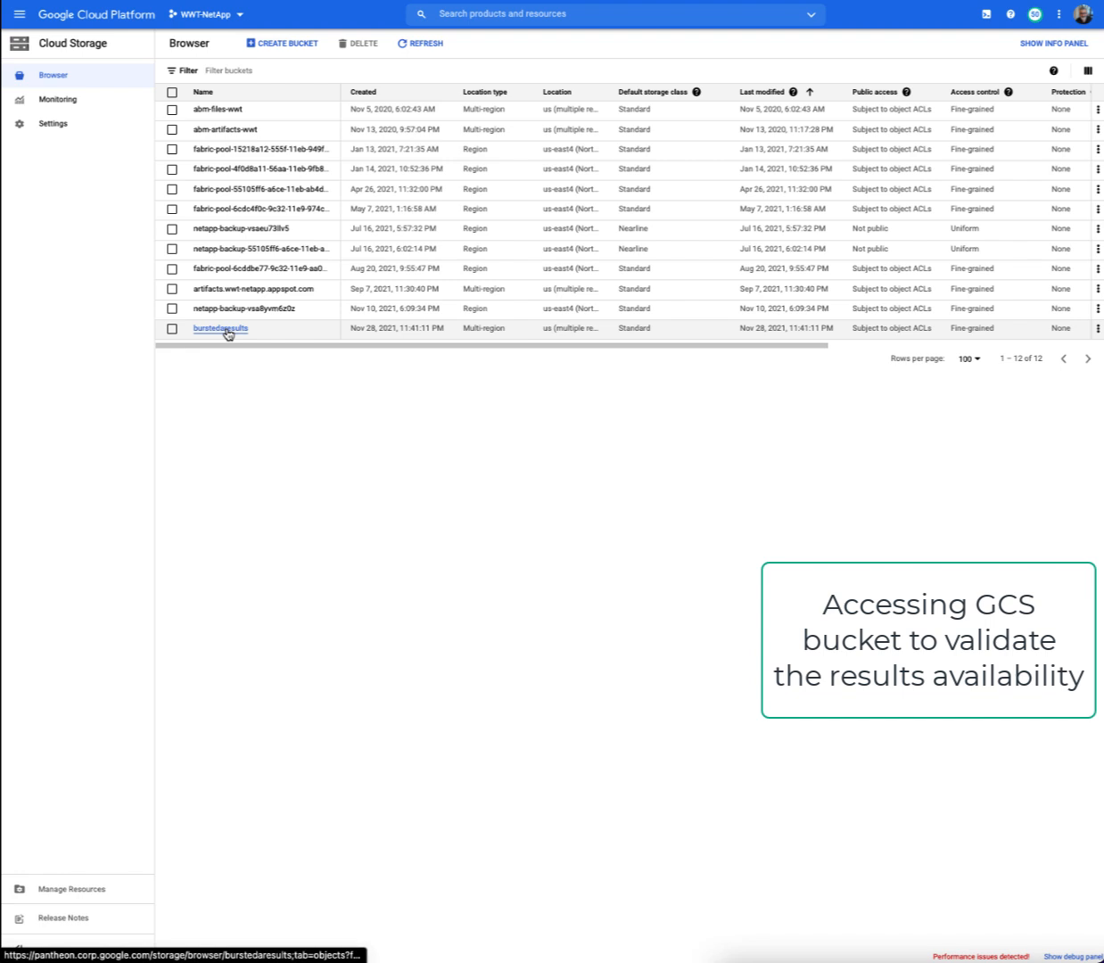
click(220, 328)
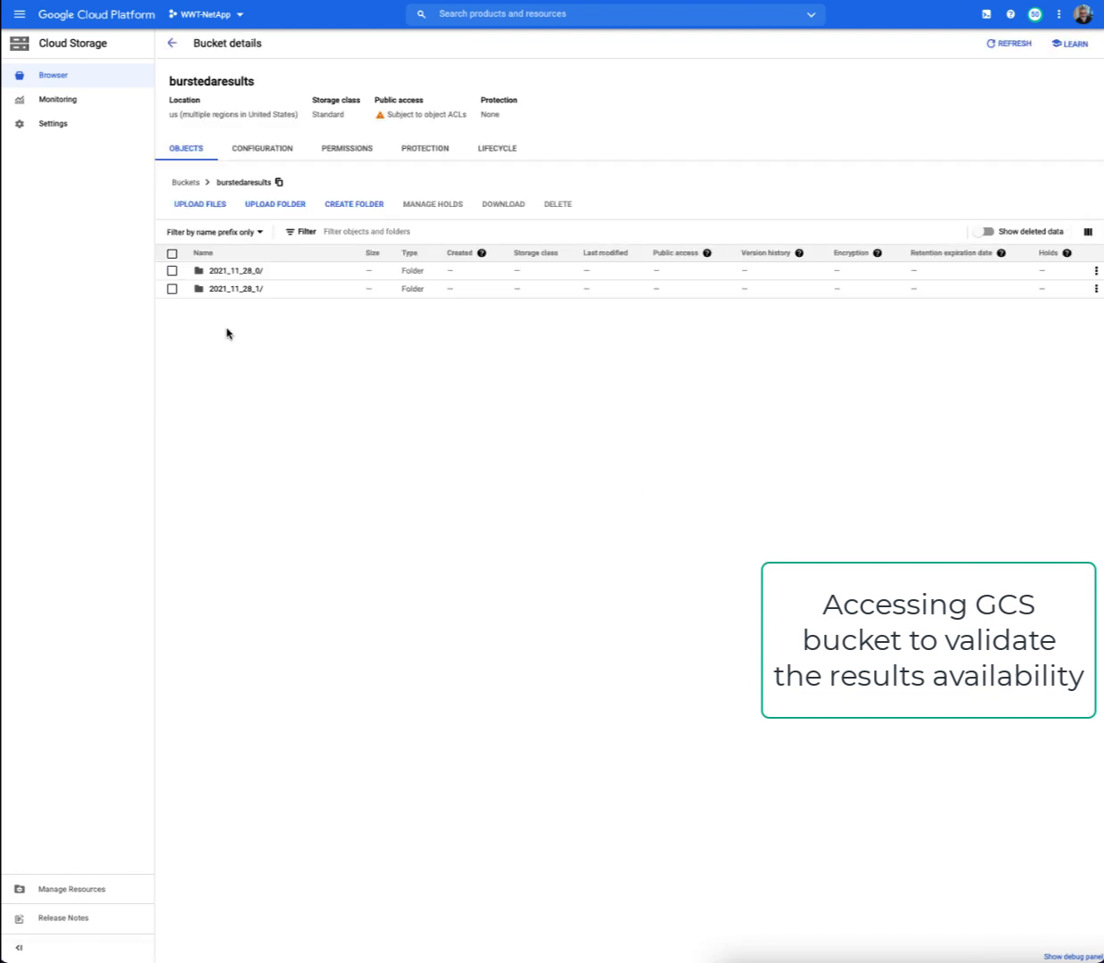
click(234, 270)
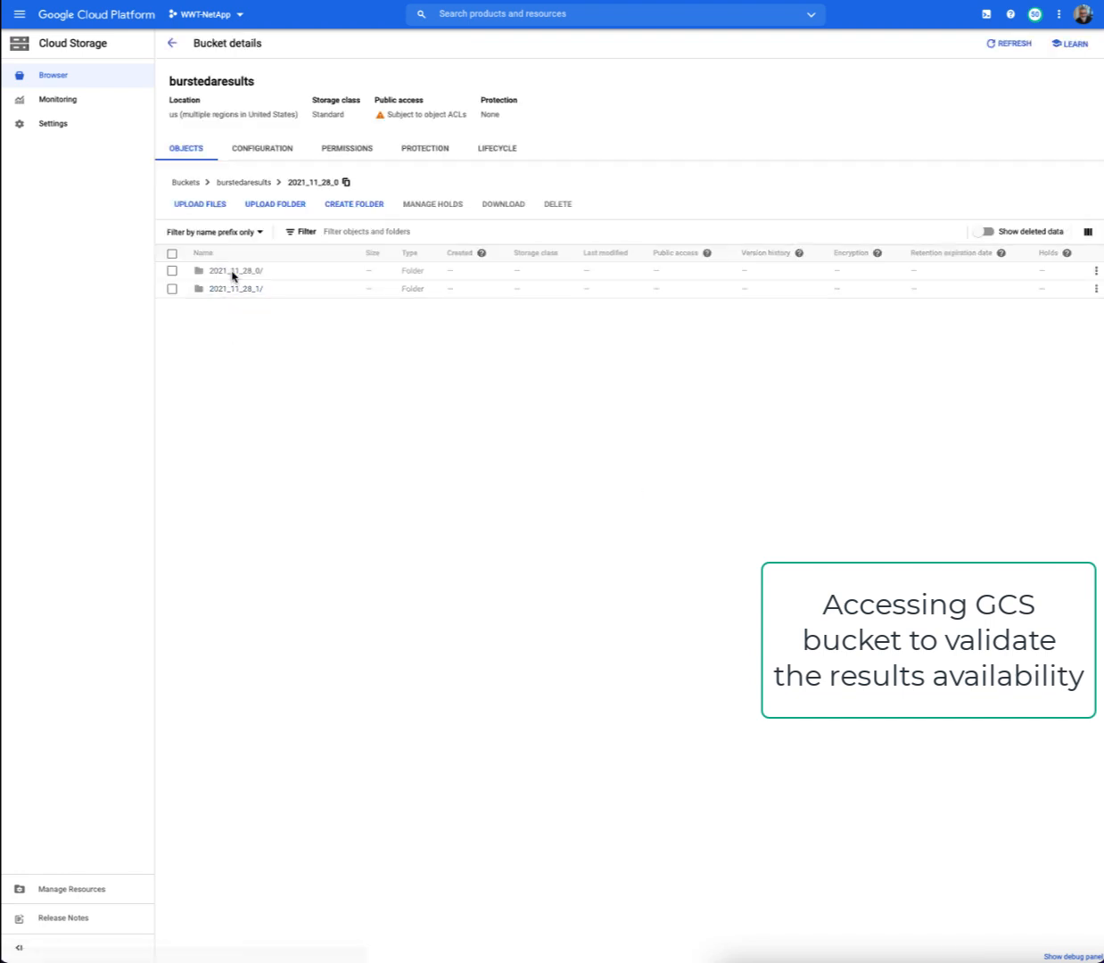
click(243, 182)
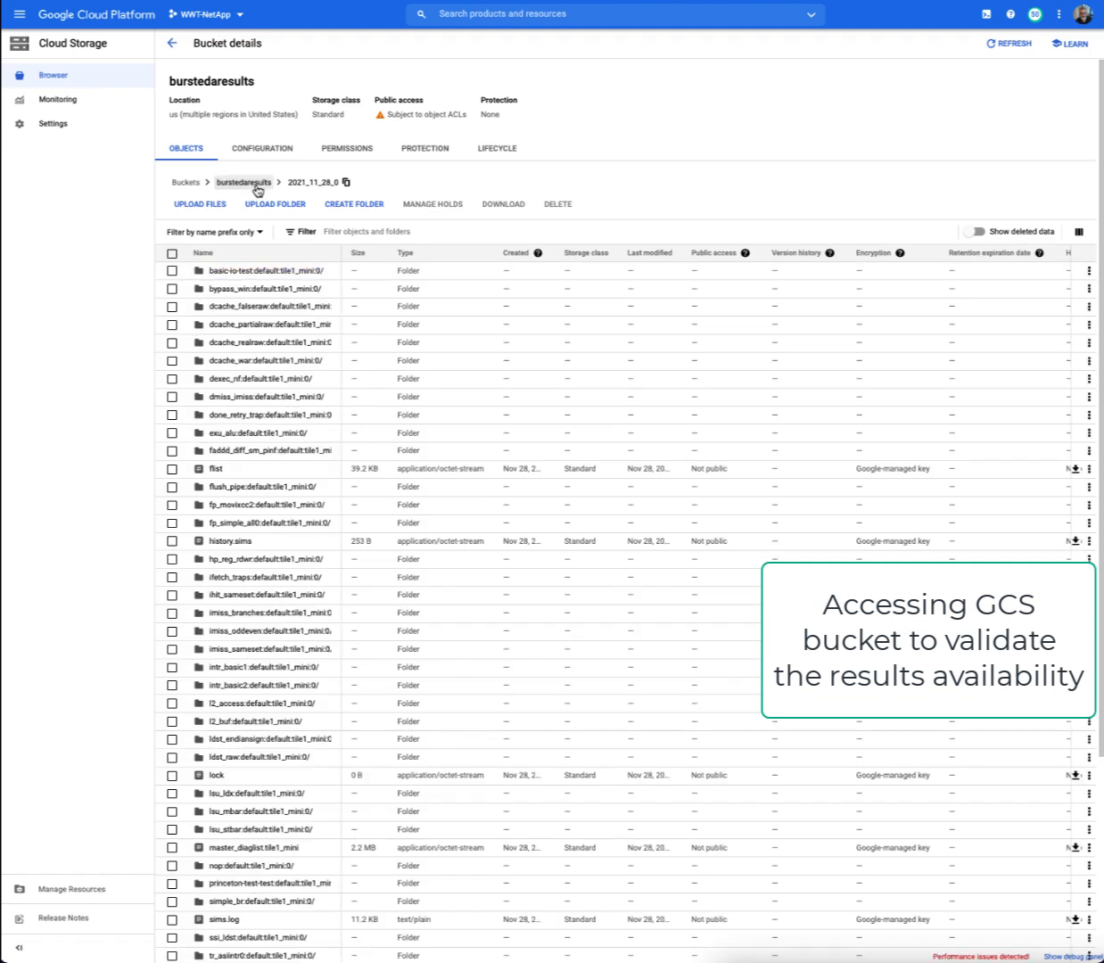
click(242, 182)
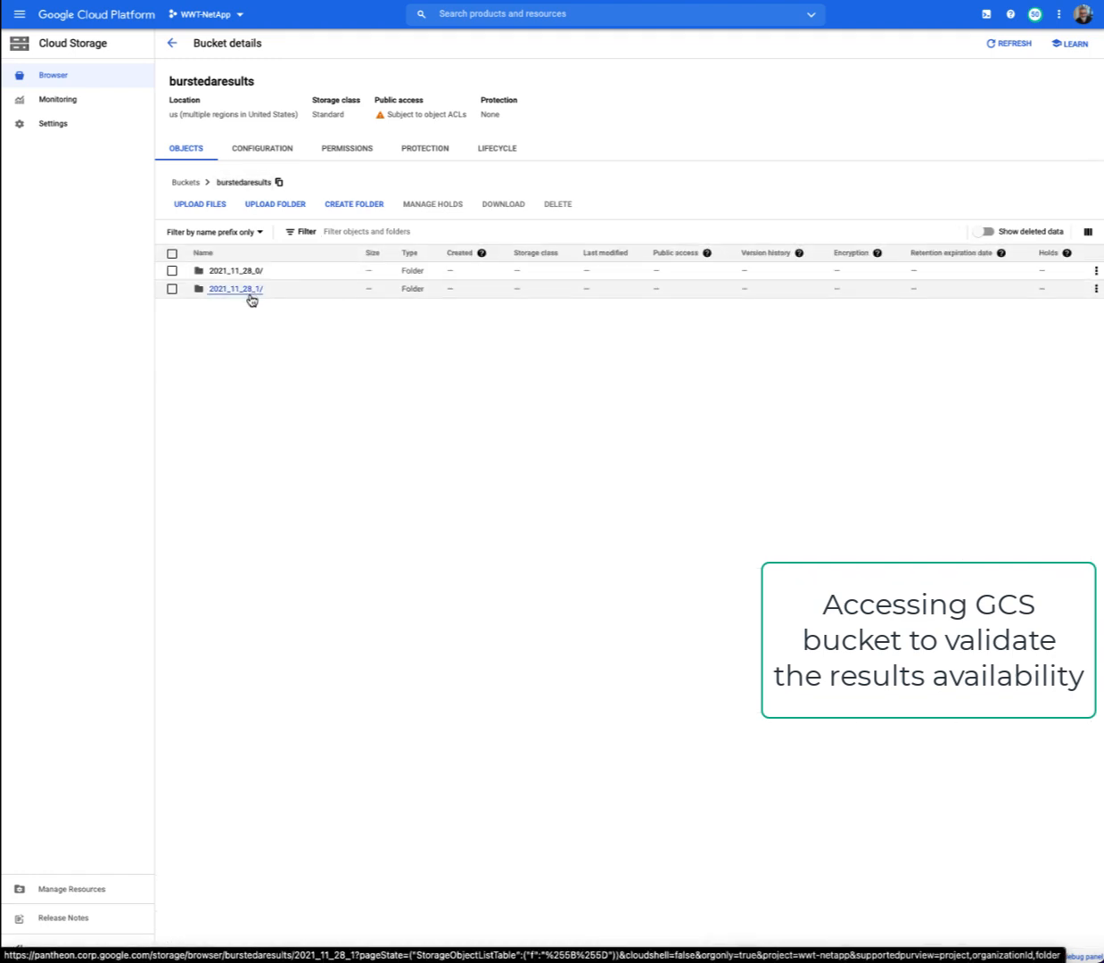
click(236, 288)
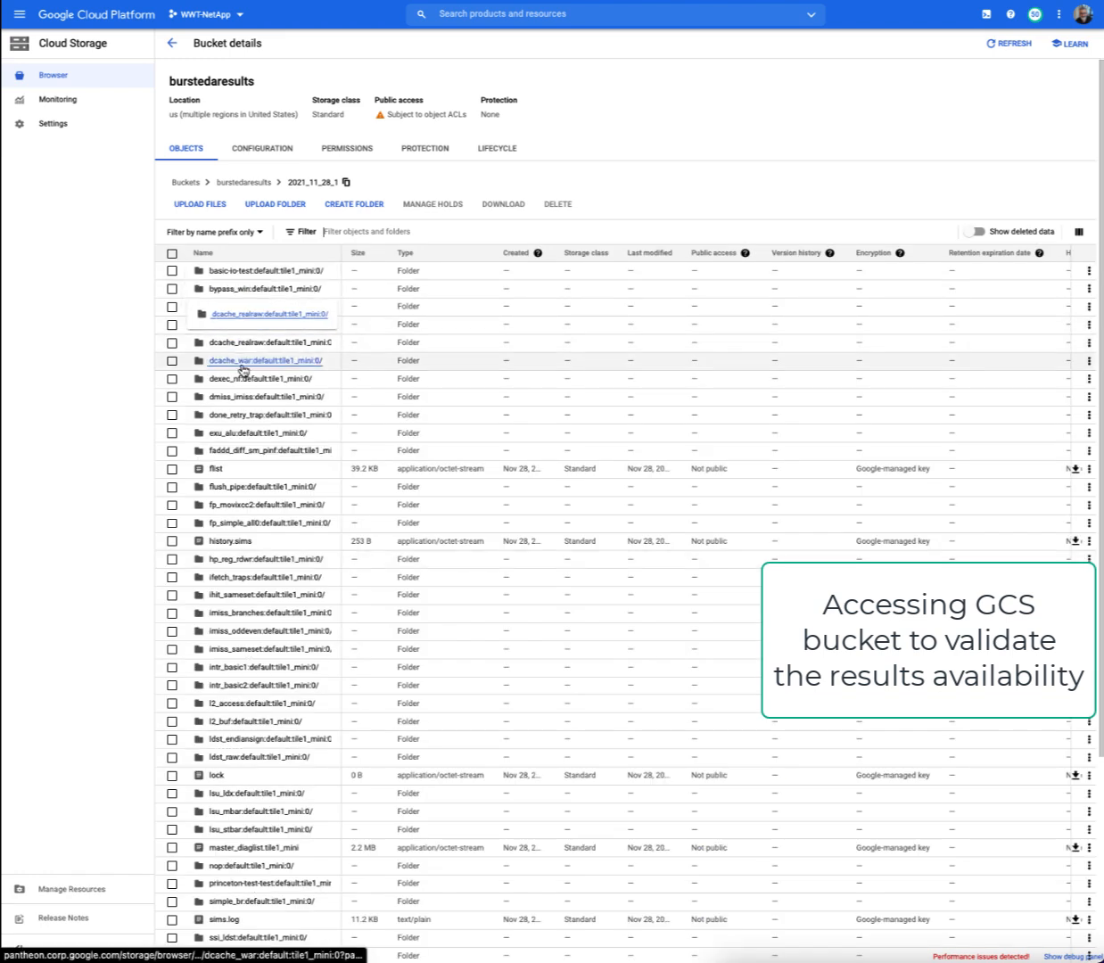
click(263, 361)
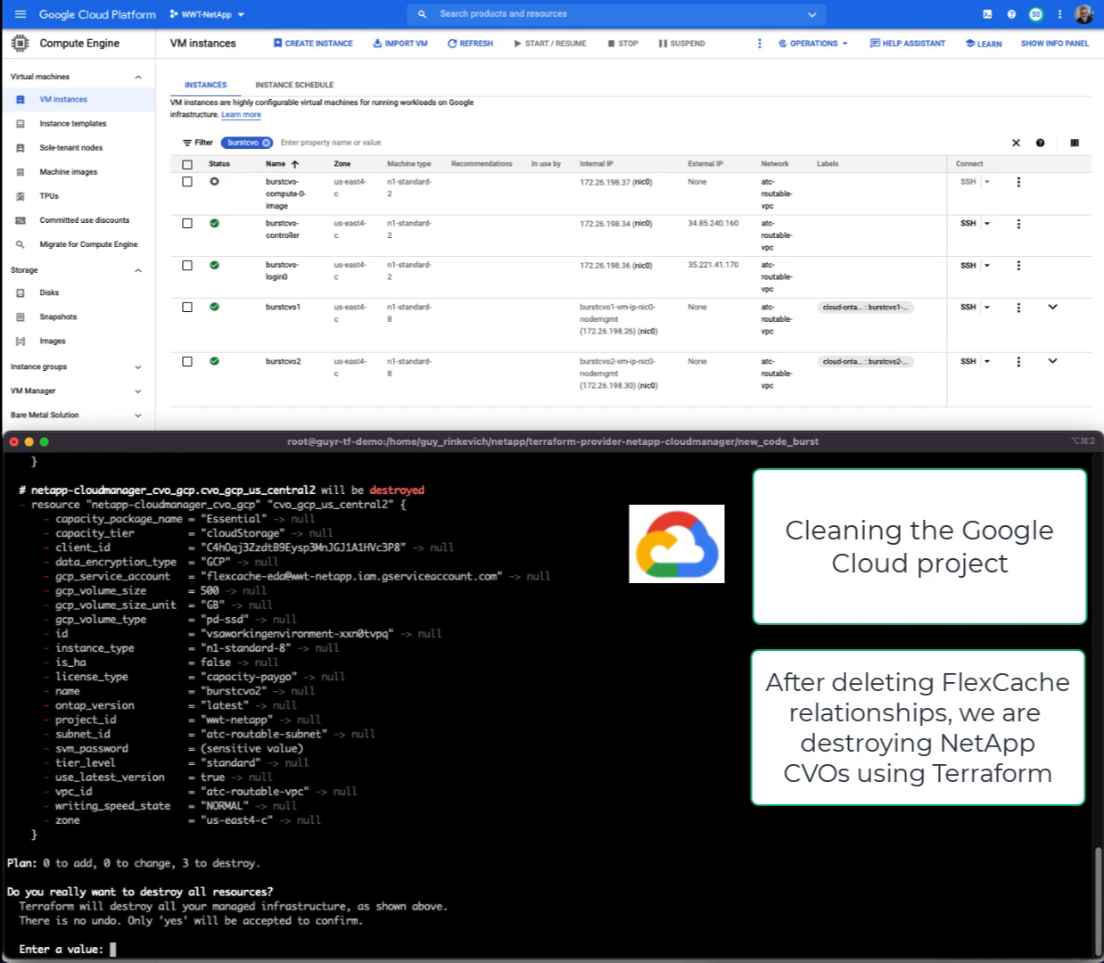
Confirm terraform destroy with 'yes' in both shells and refresh VM instances until empty.
text(yes)
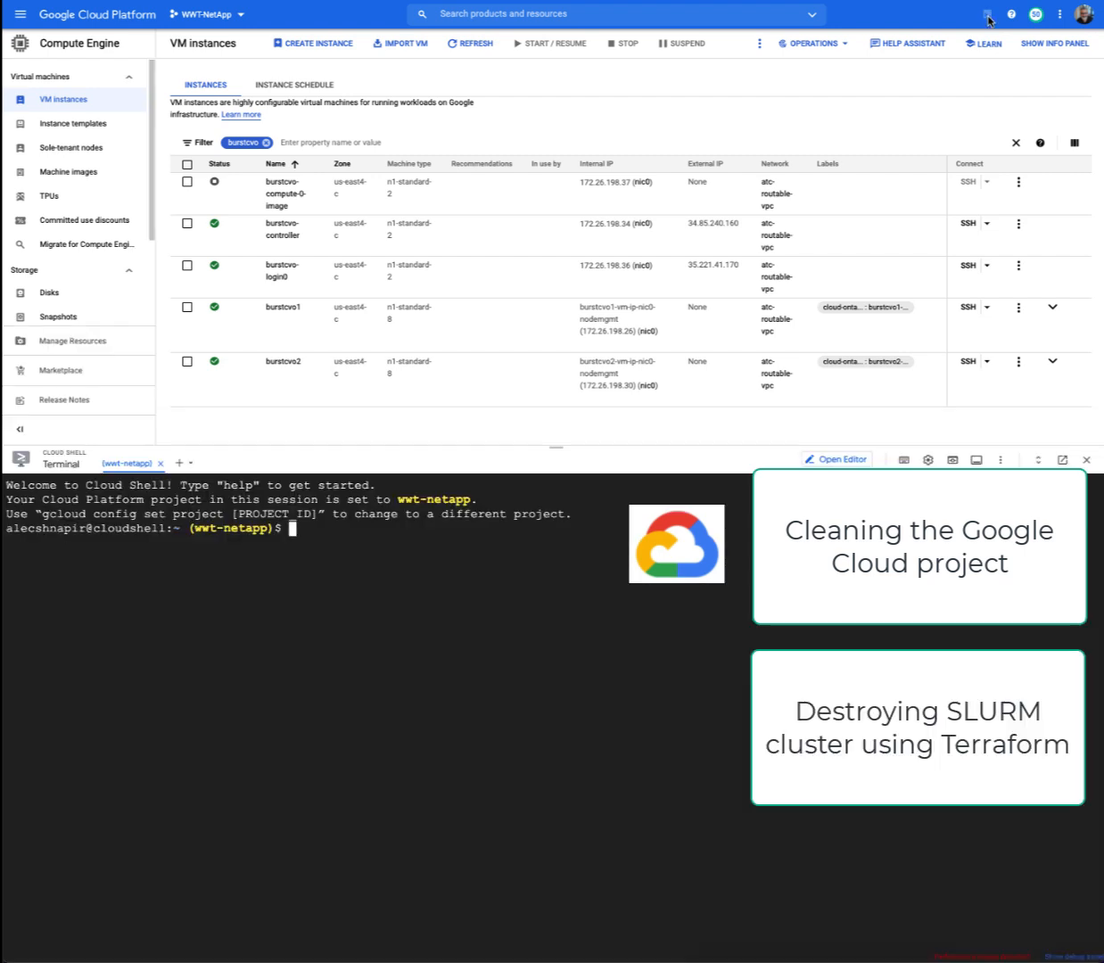
text(yes)
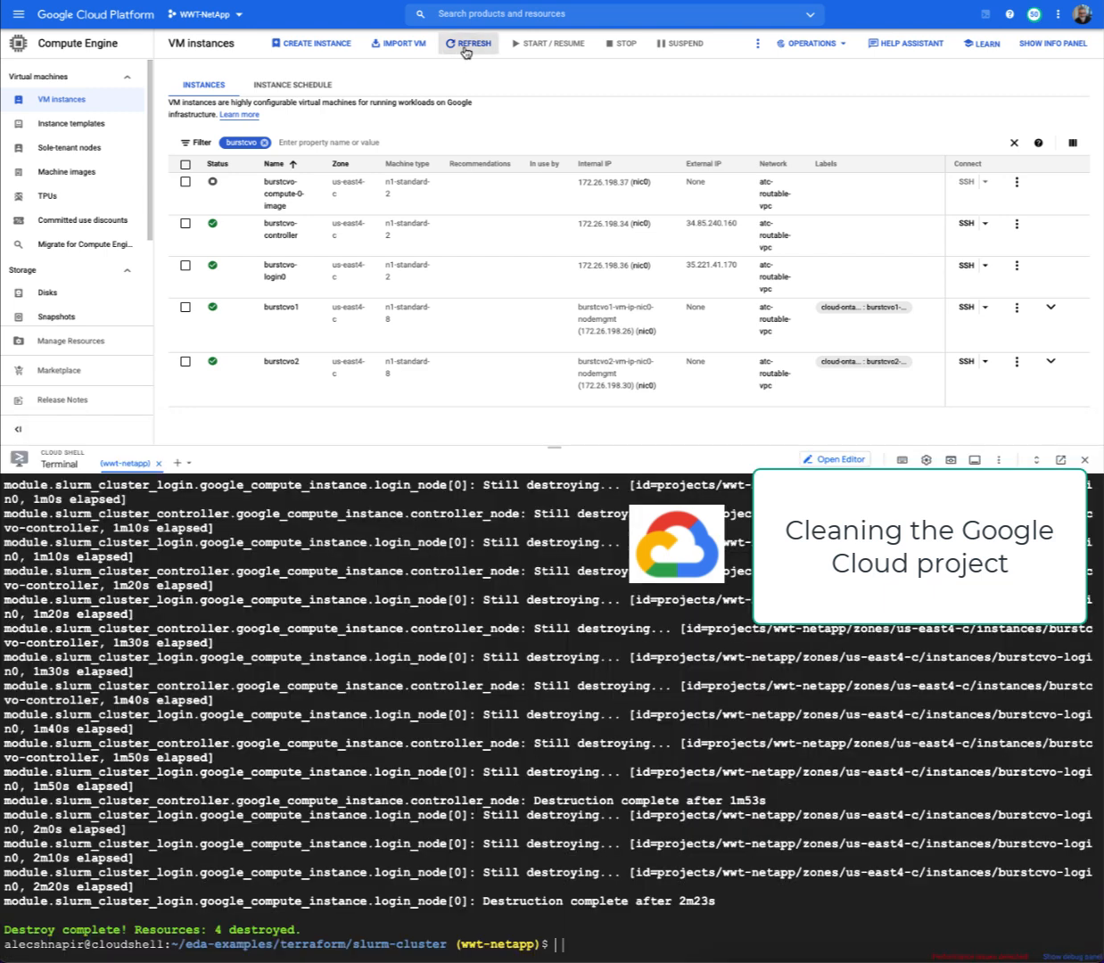
click(468, 43)
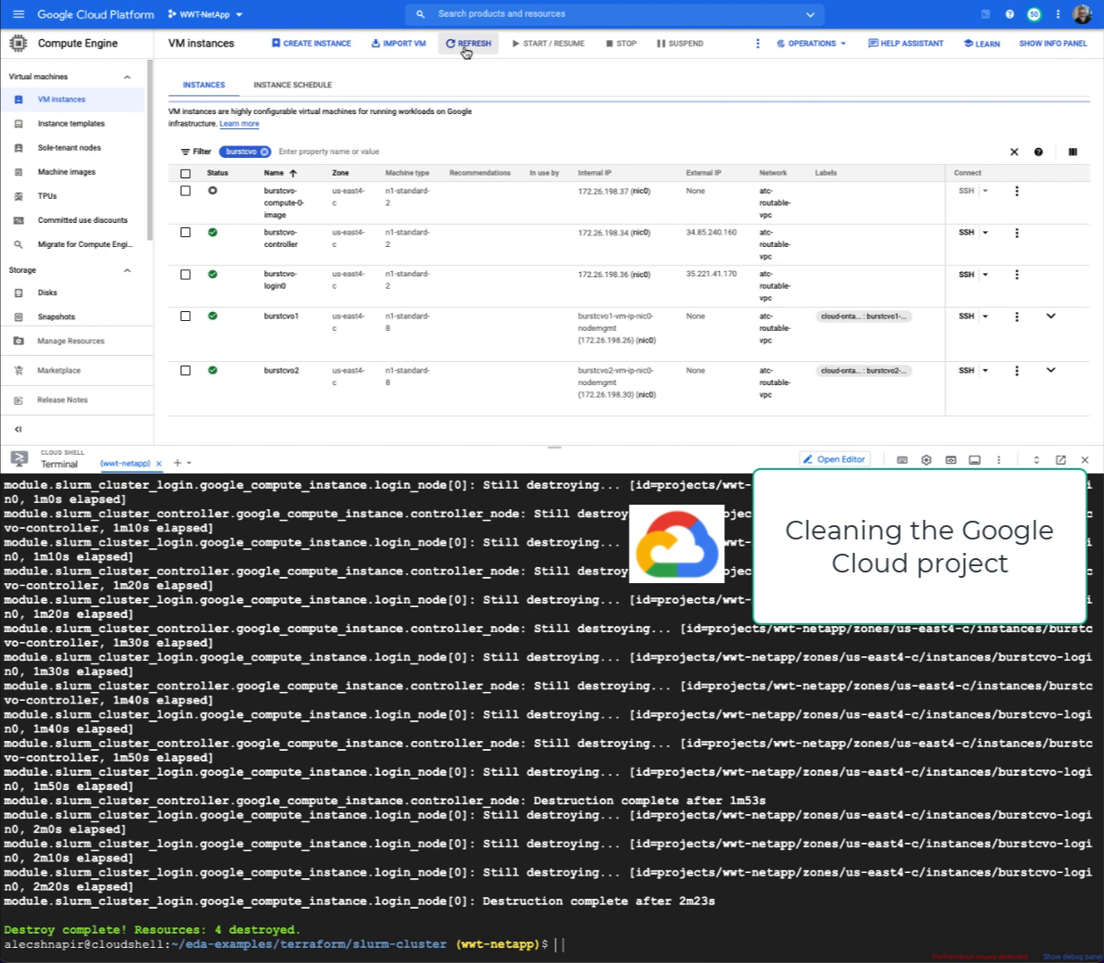
click(469, 43)
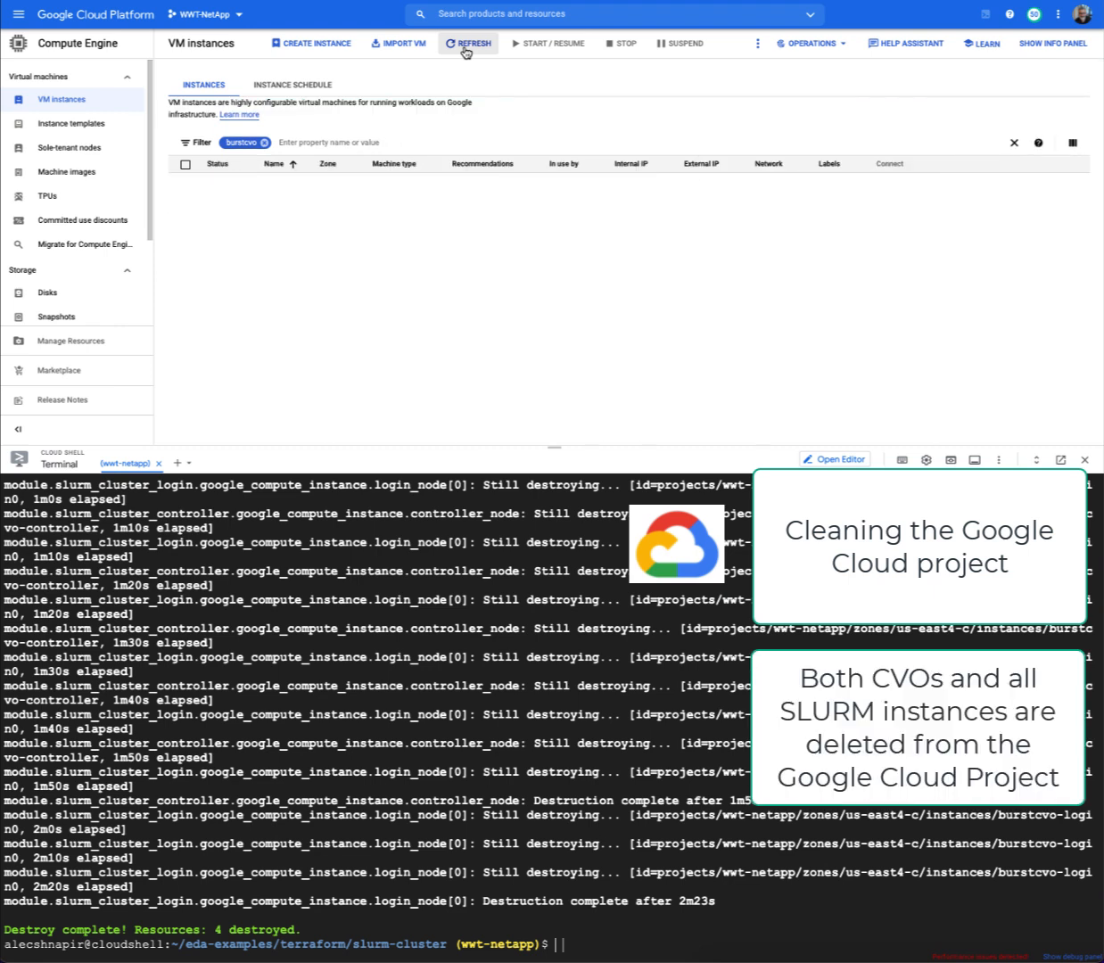